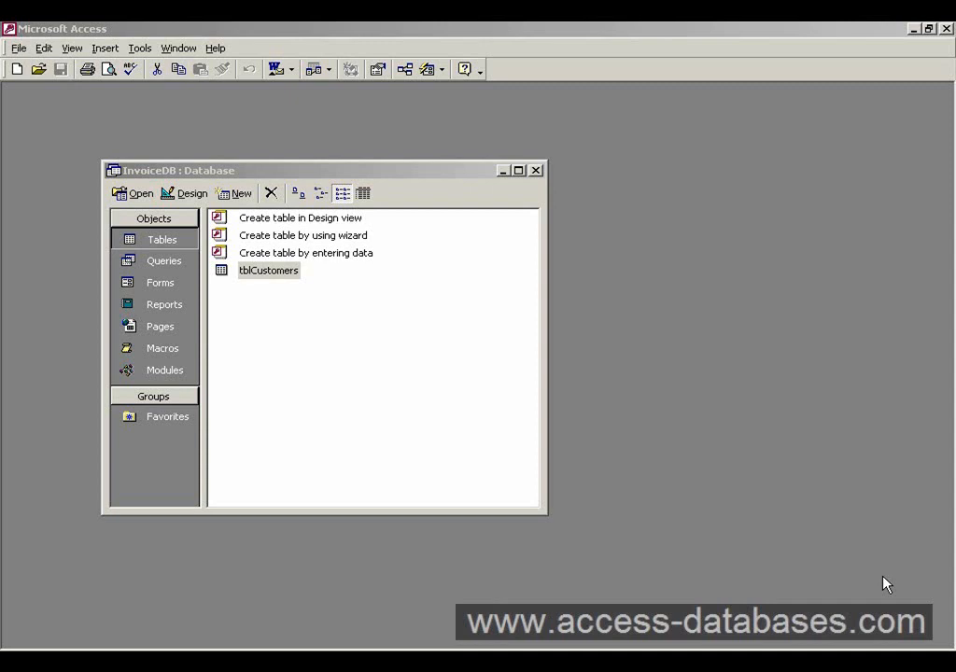
pyautogui.moveTo(653, 443)
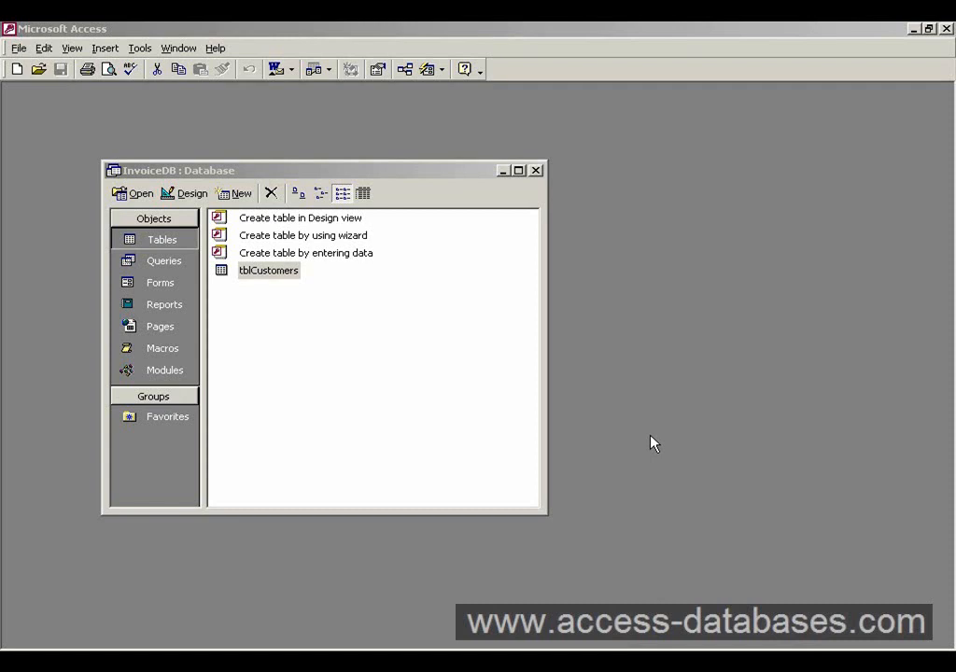
pyautogui.moveTo(430, 174)
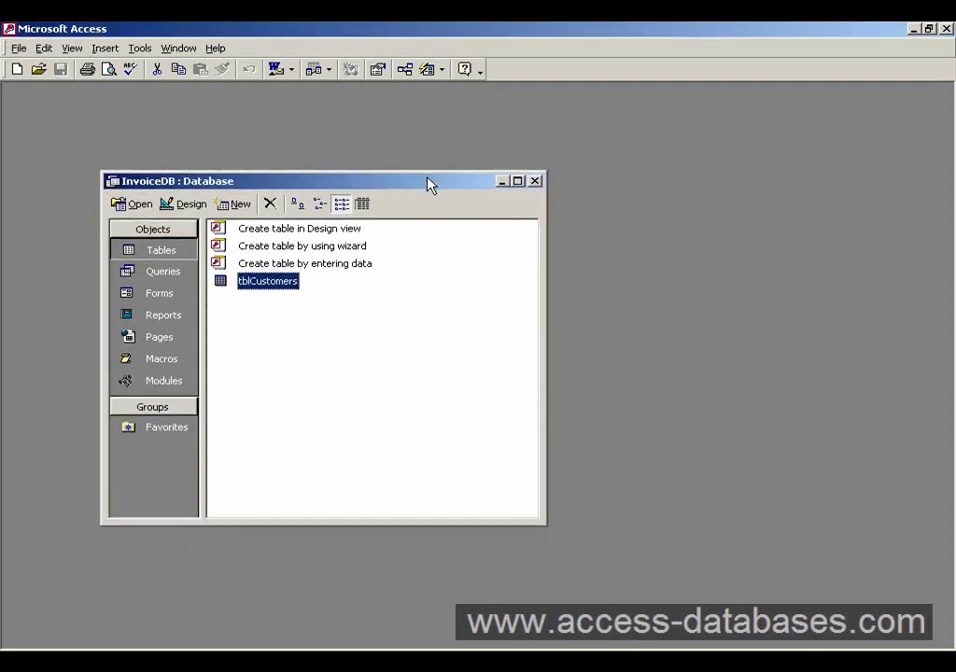
pyautogui.moveTo(396, 320)
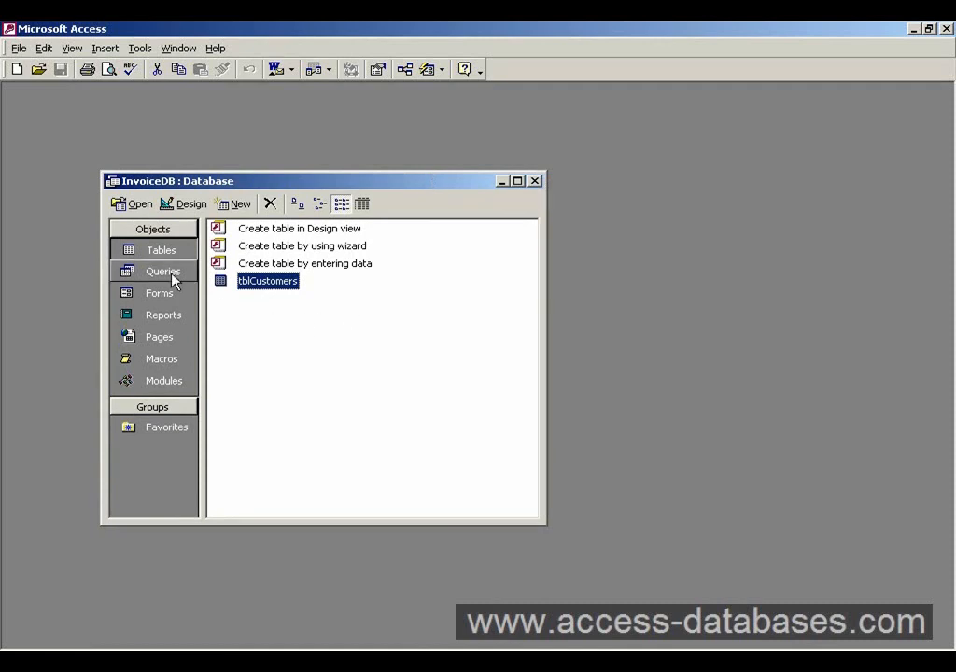
# Open the New Query dialog from the database's Queries list.
pyautogui.click(163, 271)
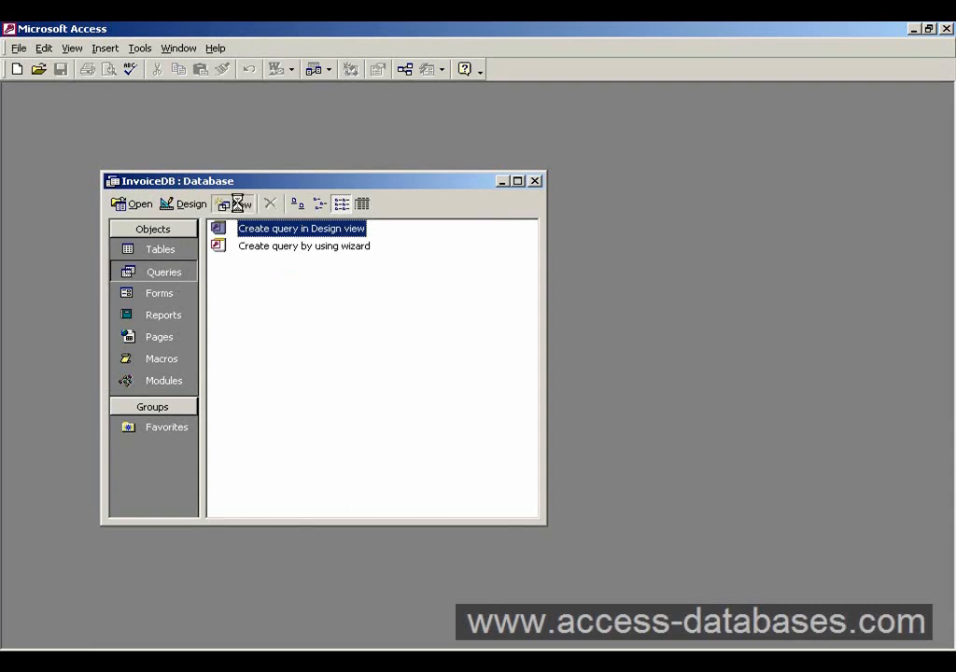
pyautogui.click(235, 204)
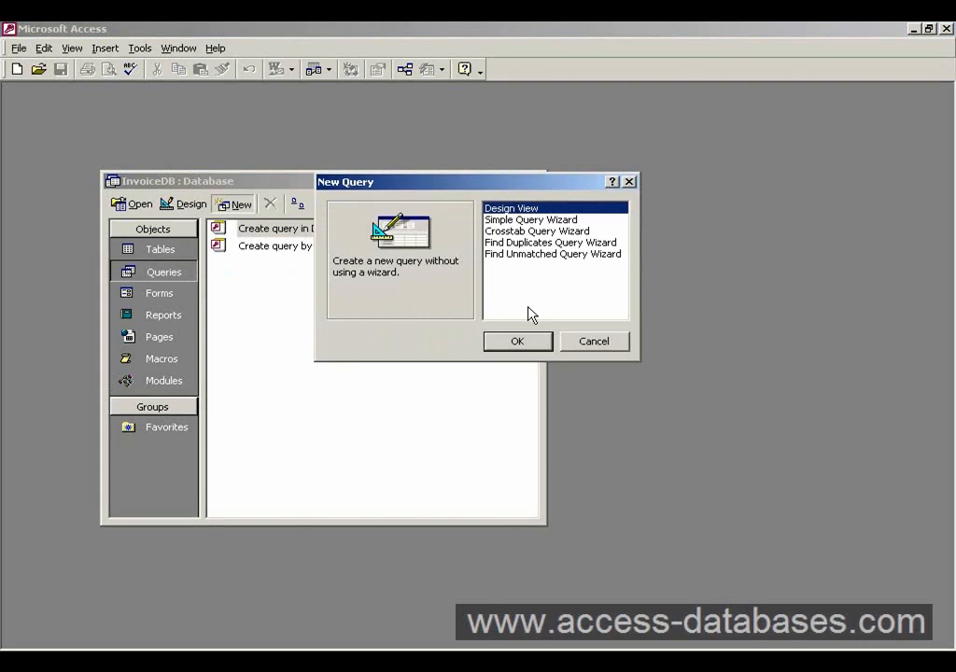
pyautogui.moveTo(537, 242)
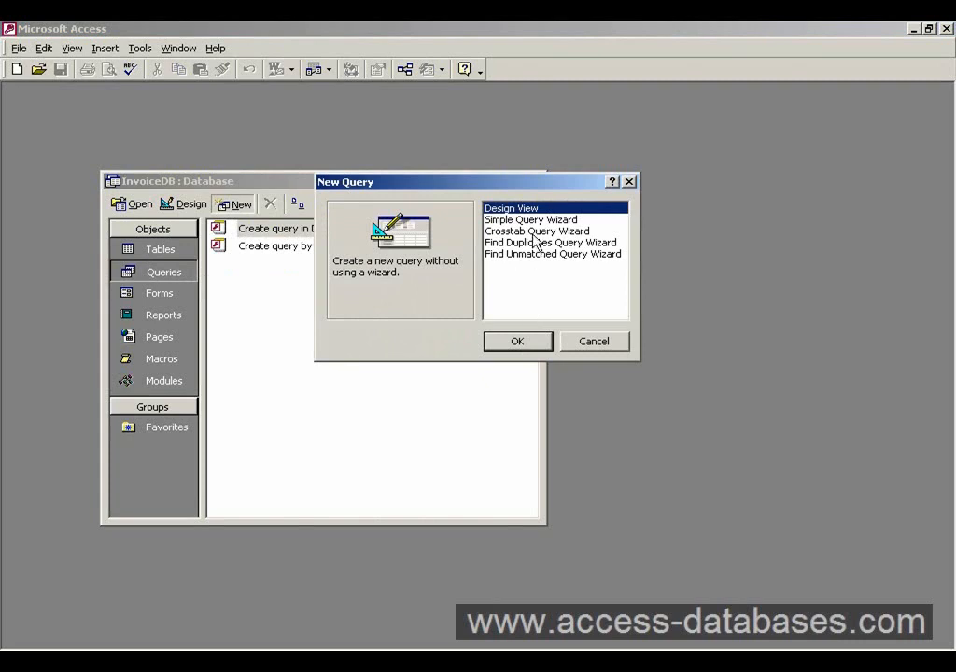
pyautogui.moveTo(540, 288)
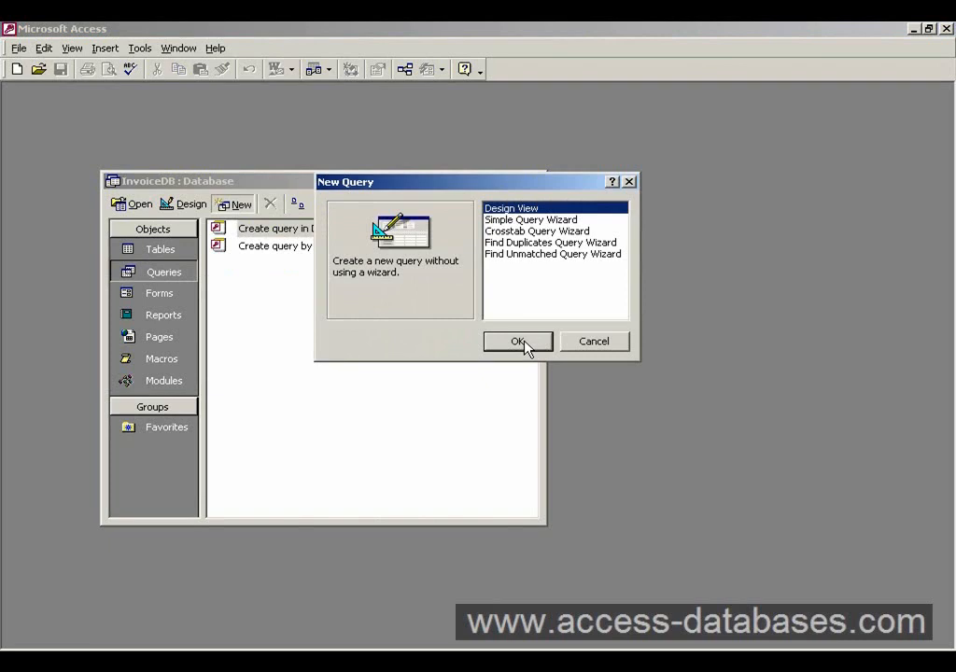
# Start a Design View query and add tblCustomers through the Show Table dialog.
pyautogui.click(518, 341)
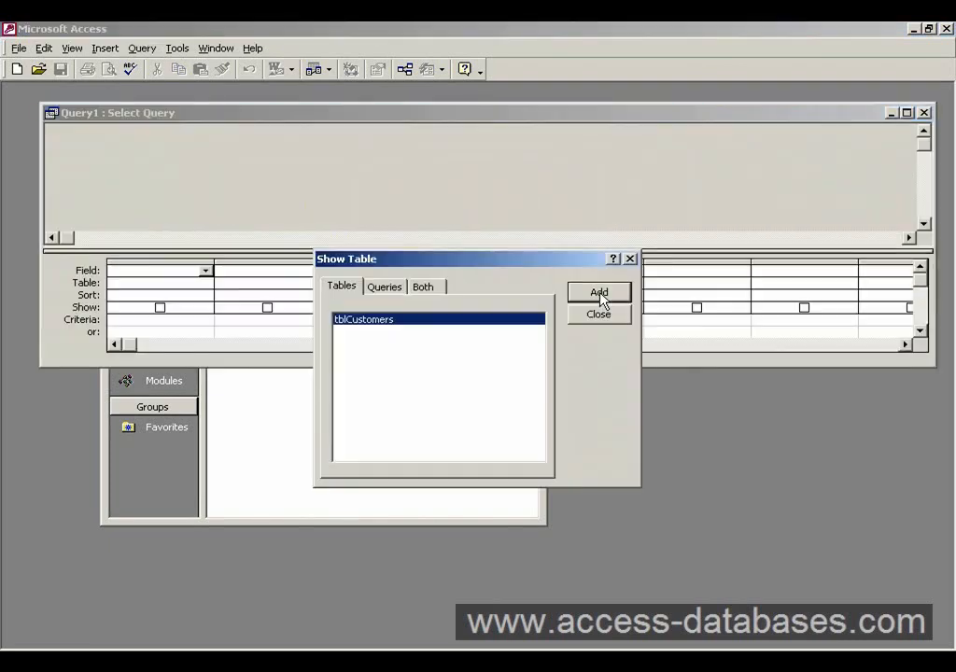
pyautogui.moveTo(599, 317)
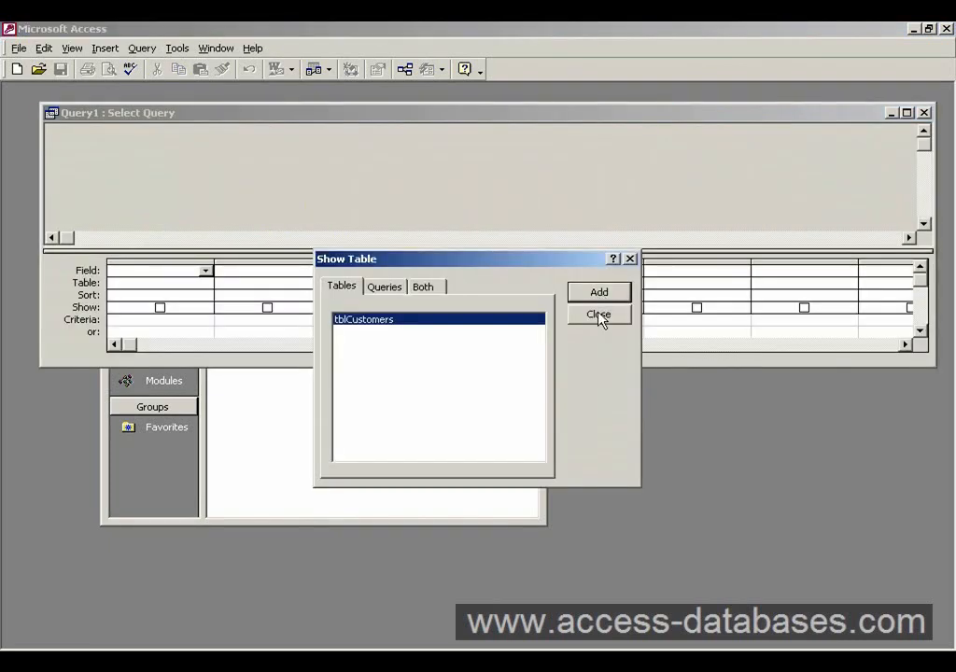
pyautogui.moveTo(563, 394)
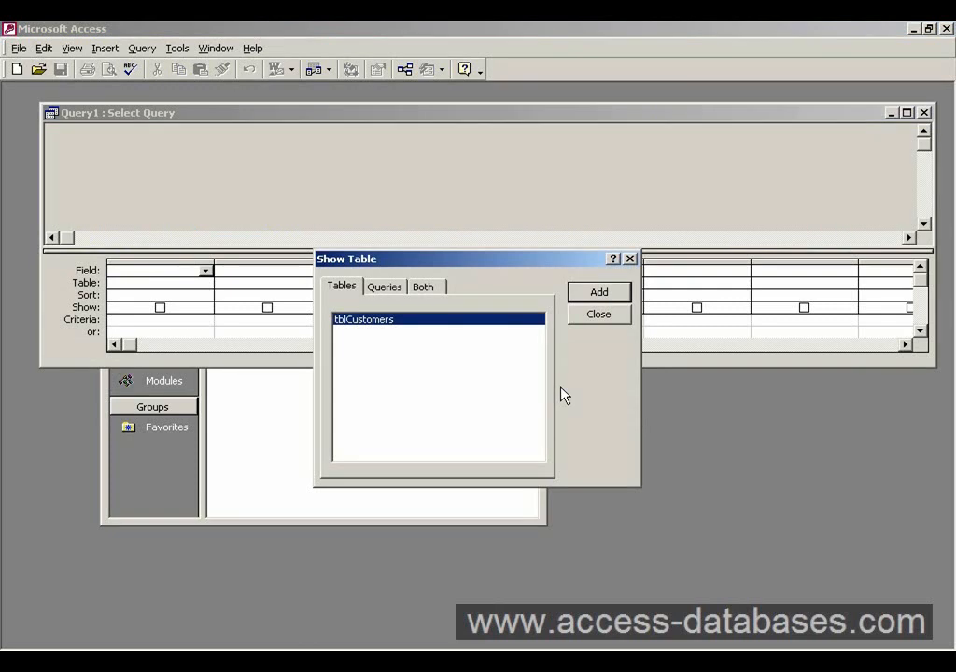
pyautogui.moveTo(384, 290)
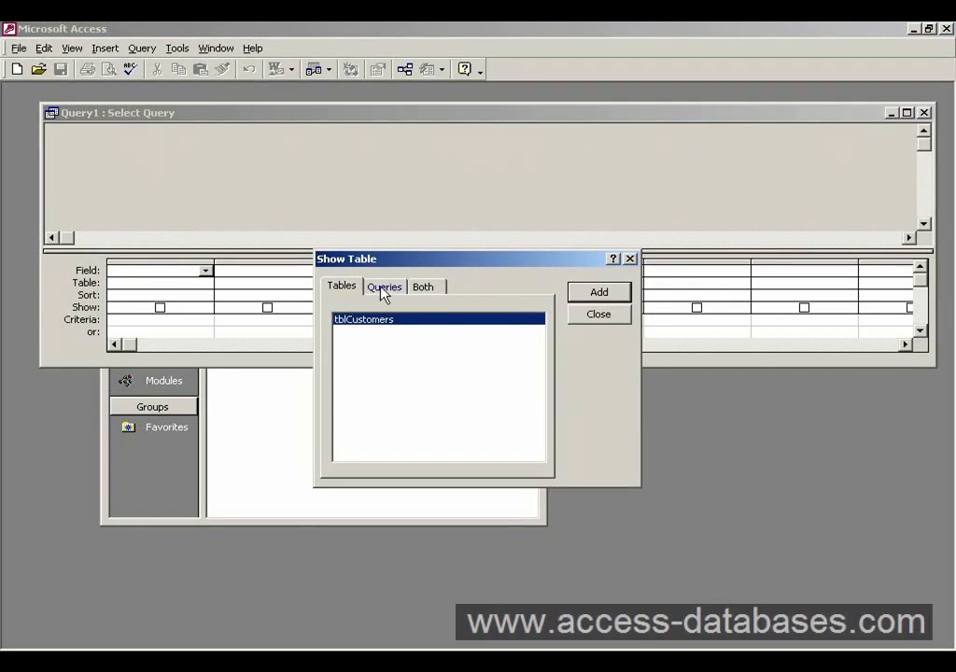
pyautogui.click(385, 285)
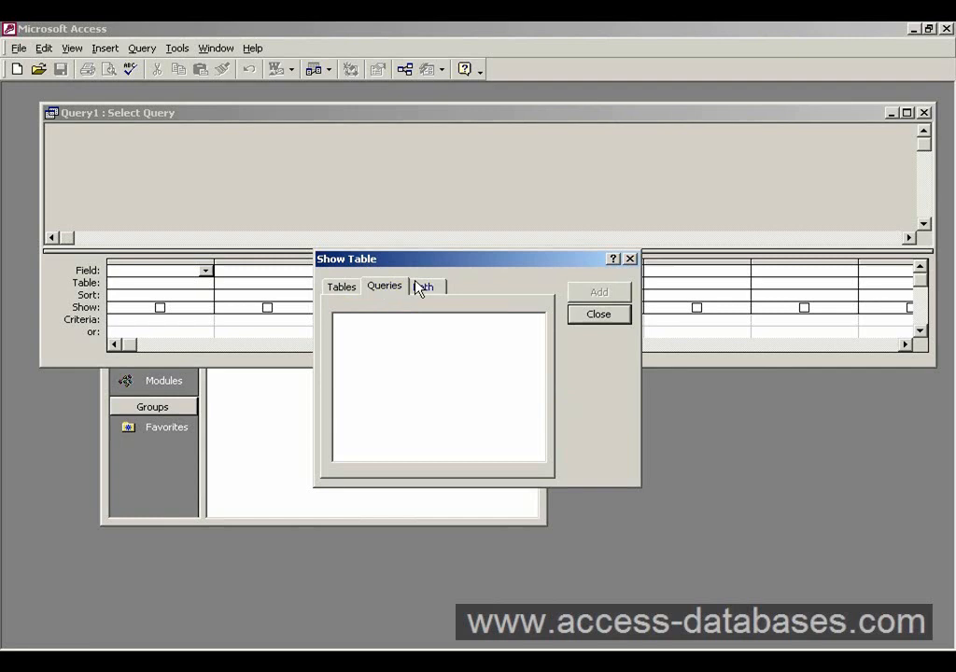
pyautogui.click(340, 286)
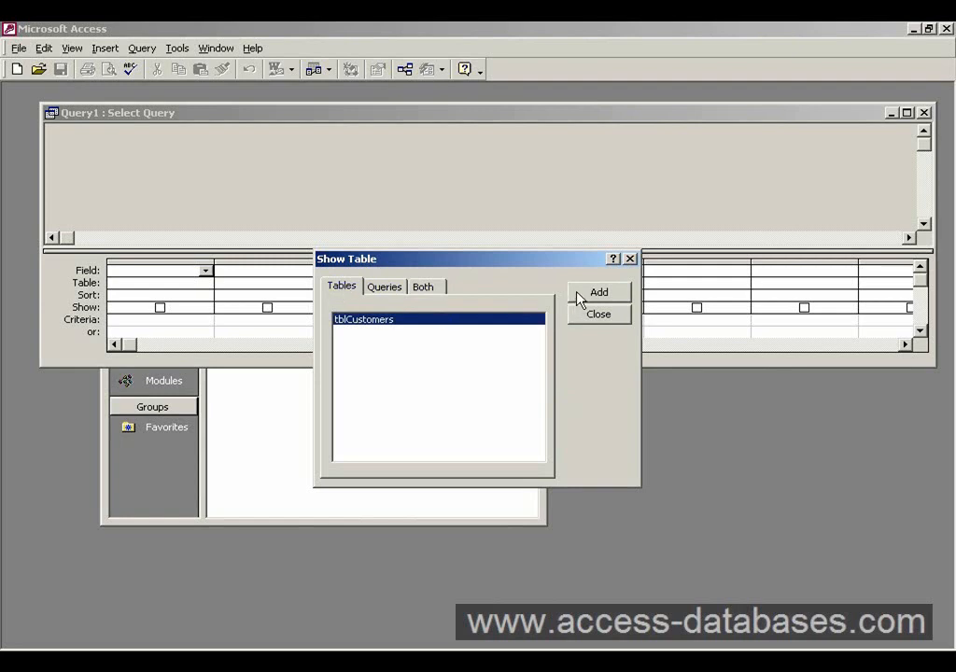
pyautogui.click(597, 292)
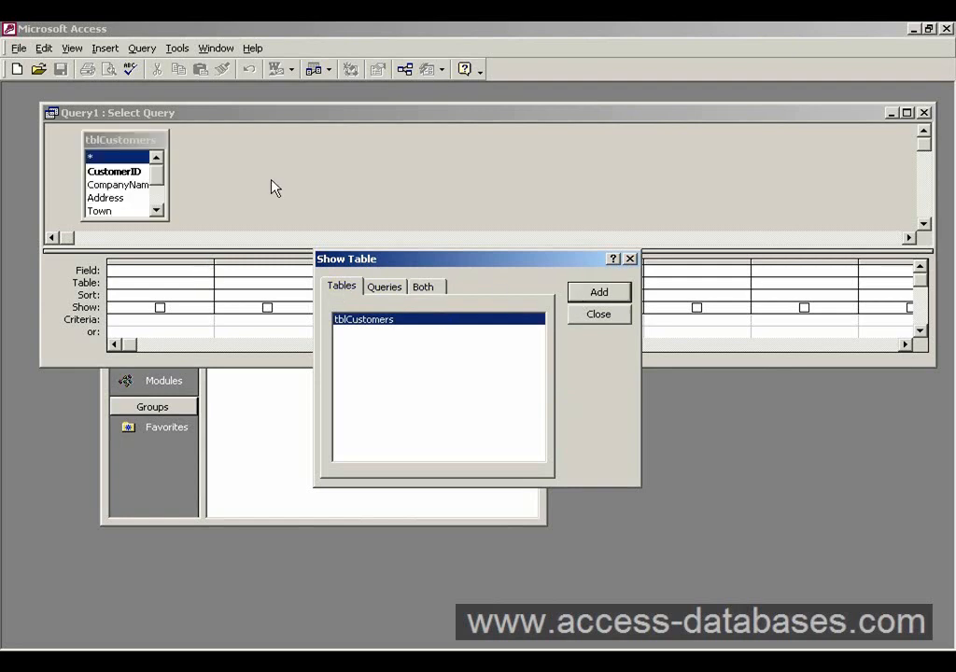
pyautogui.moveTo(425, 301)
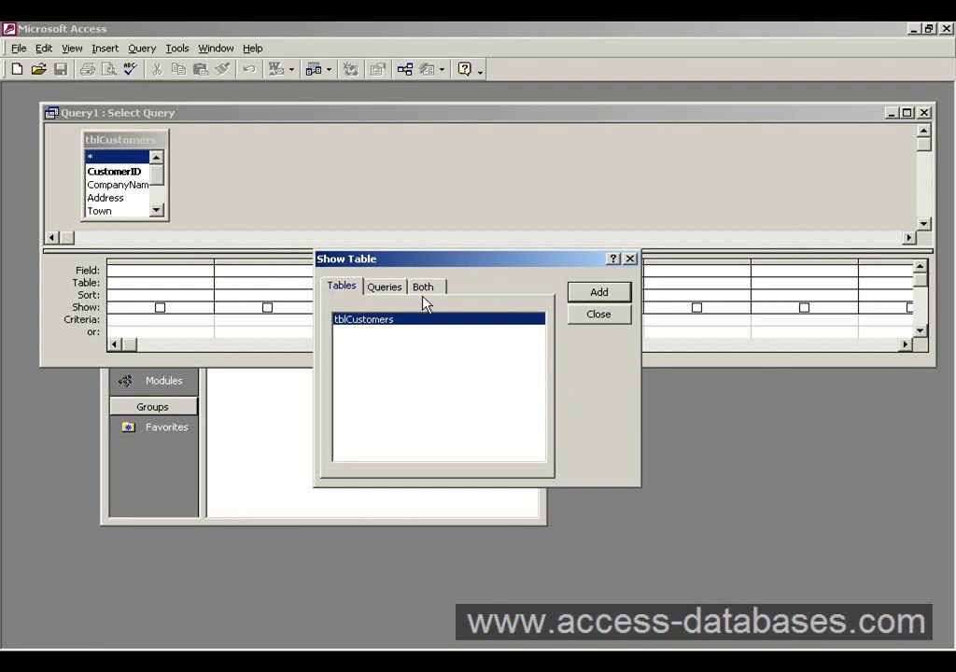
pyautogui.moveTo(588, 317)
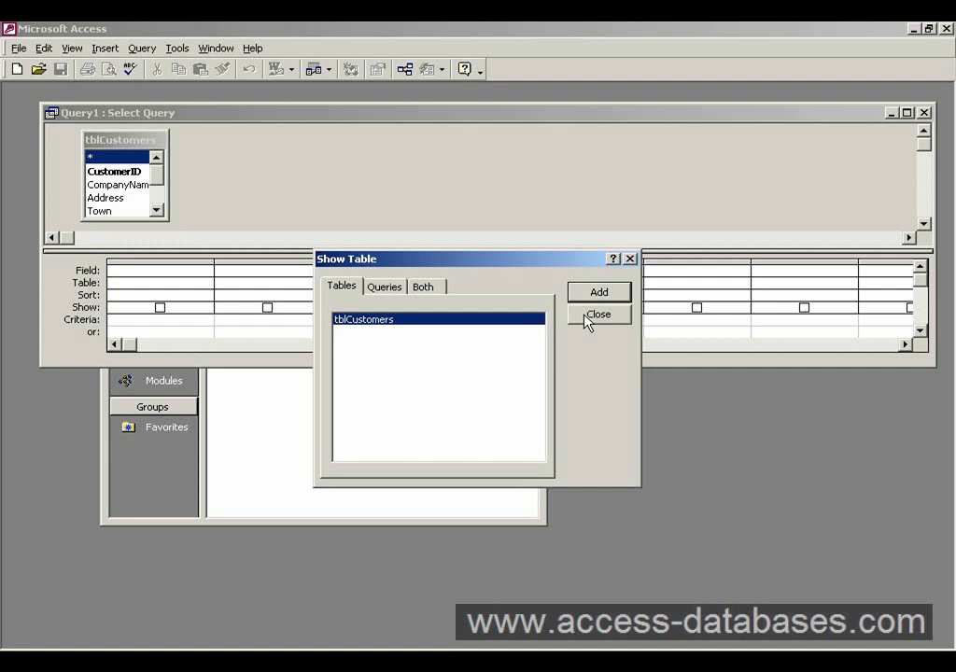
pyautogui.click(598, 315)
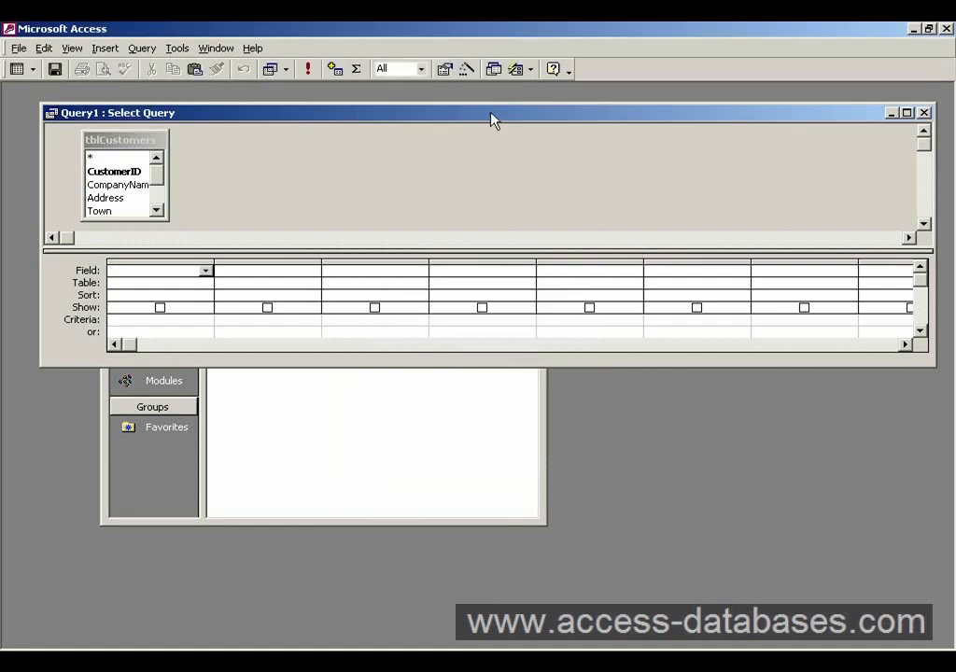
# Maximize the query design, expand the tblCustomers field list, and remove the Address column.
pyautogui.click(905, 112)
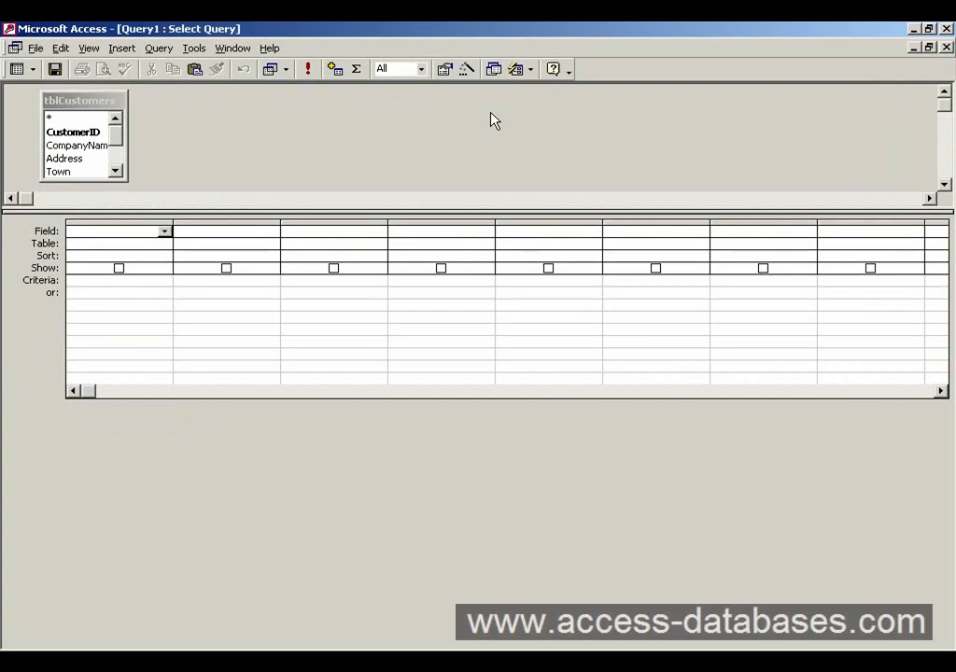
pyautogui.moveTo(137, 184)
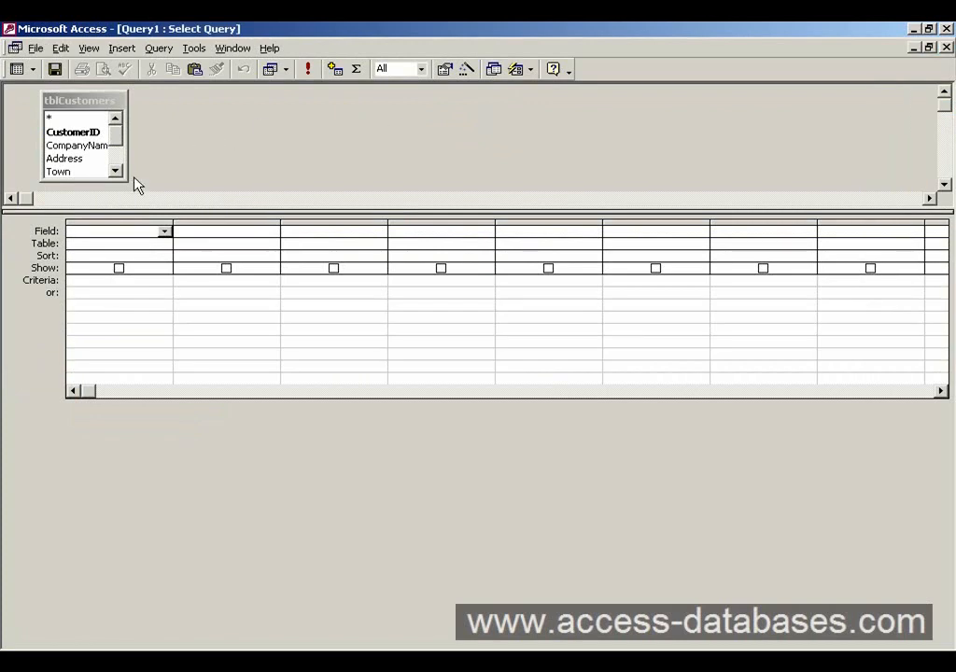
pyautogui.moveTo(132, 214)
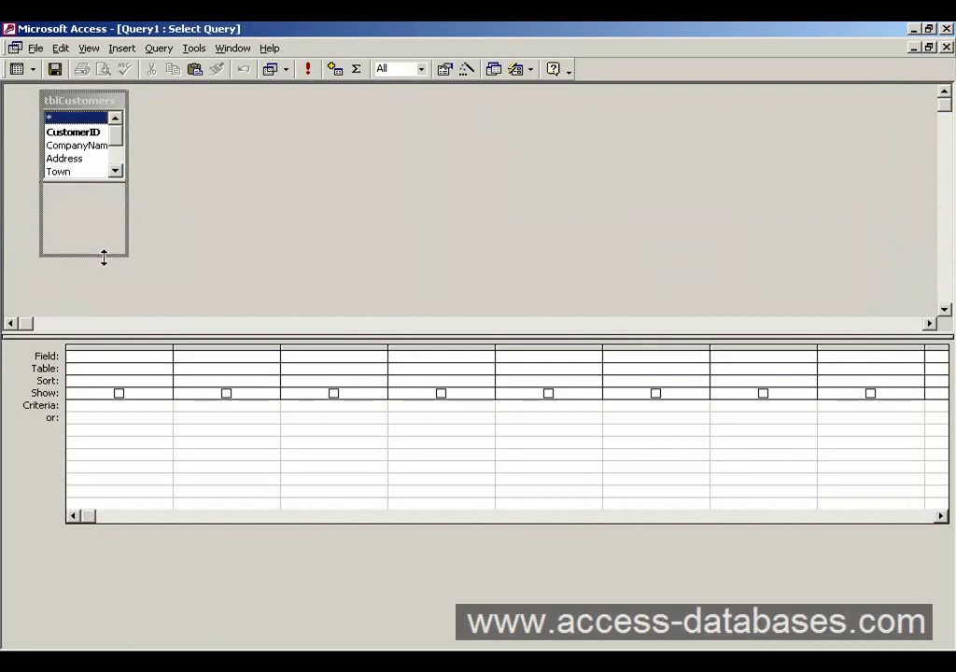
pyautogui.moveTo(103, 259); pyautogui.dragTo(105, 308)
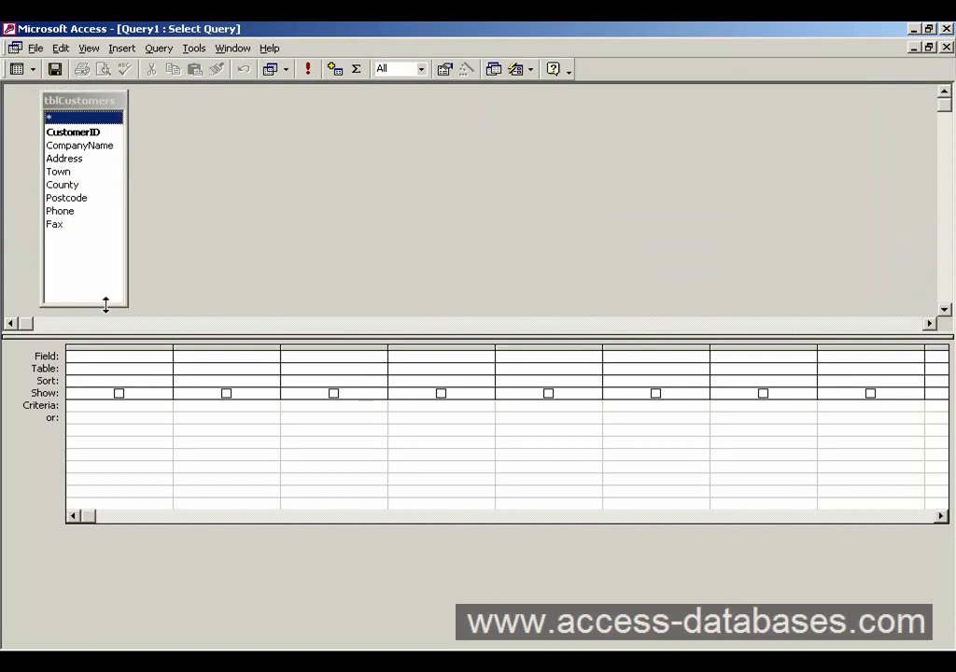
pyautogui.moveTo(108, 184)
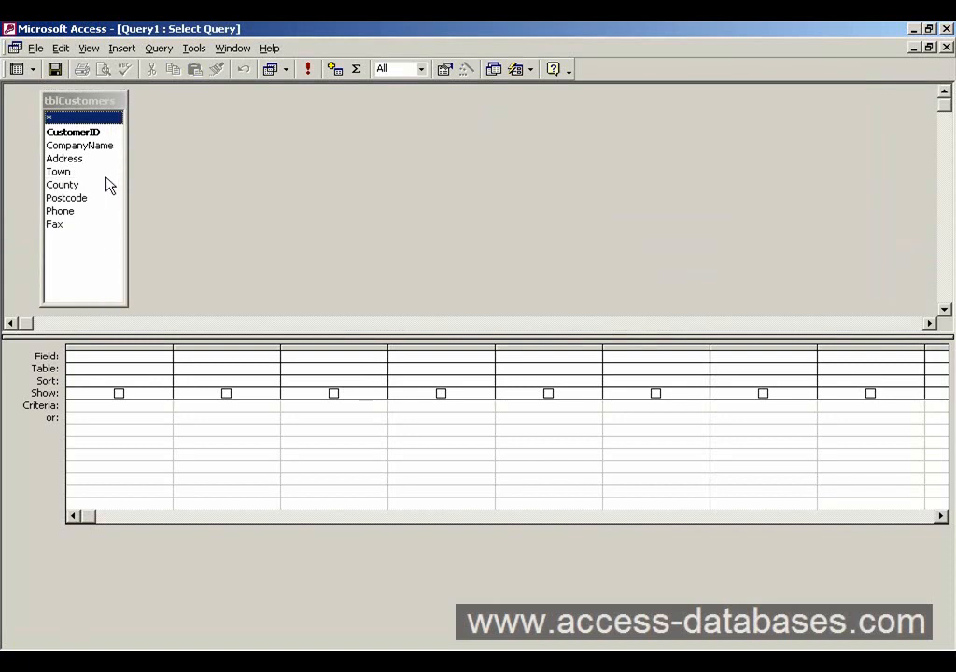
pyautogui.moveTo(85, 145)
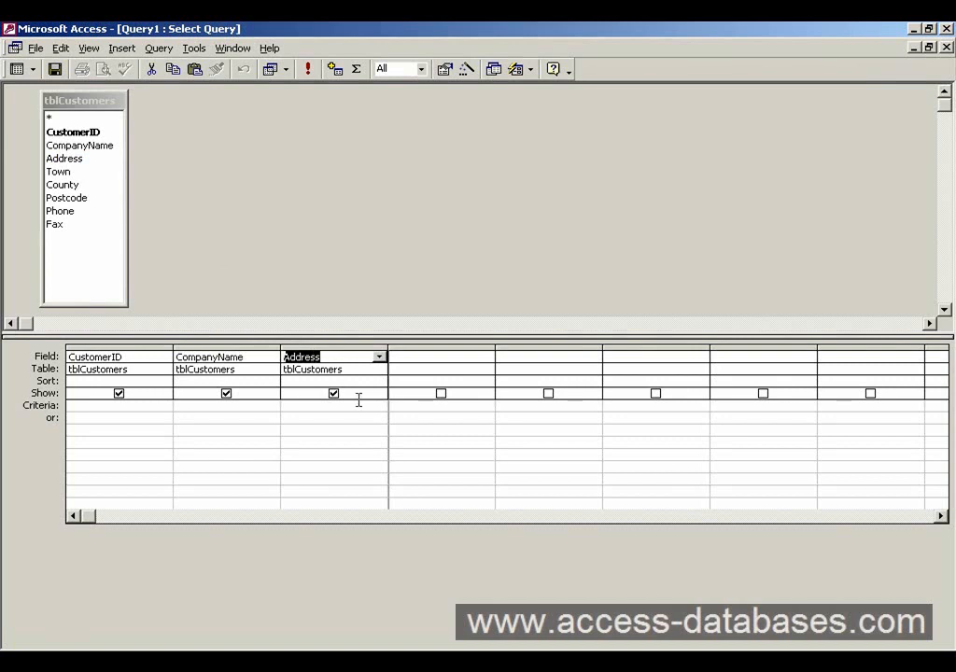
pyautogui.rightClick(326, 405)
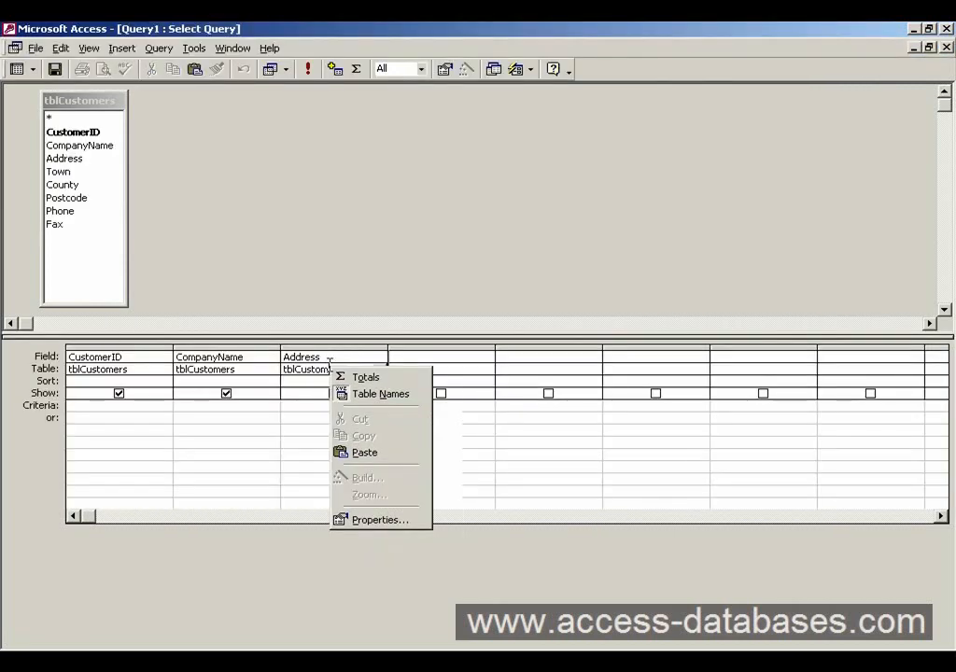
pyautogui.click(317, 356)
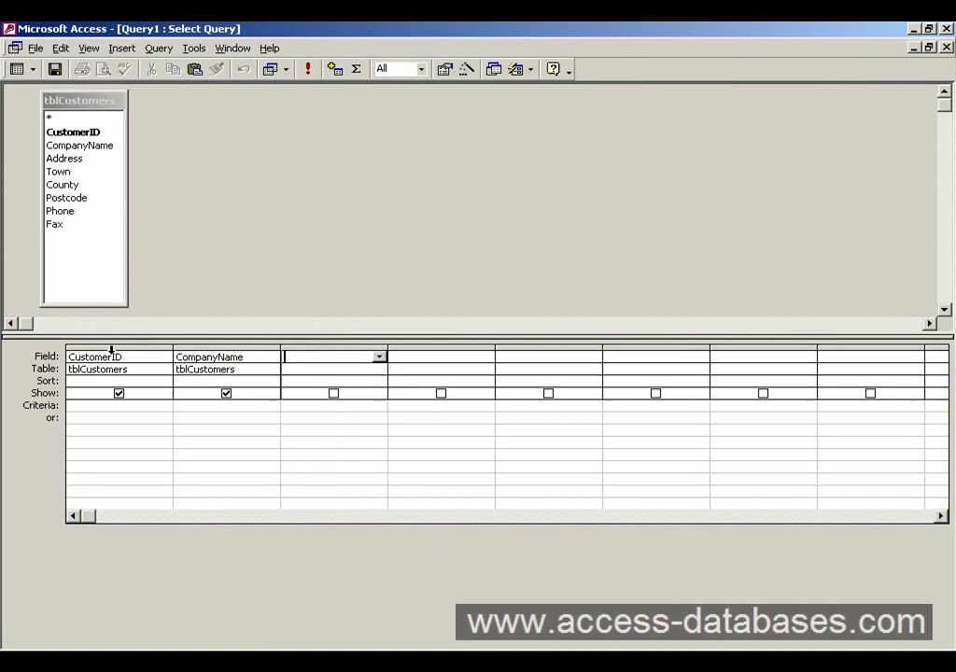
# Delete the grid columns, add tblCustomers.*, then delete that column as well.
pyautogui.click(119, 357)
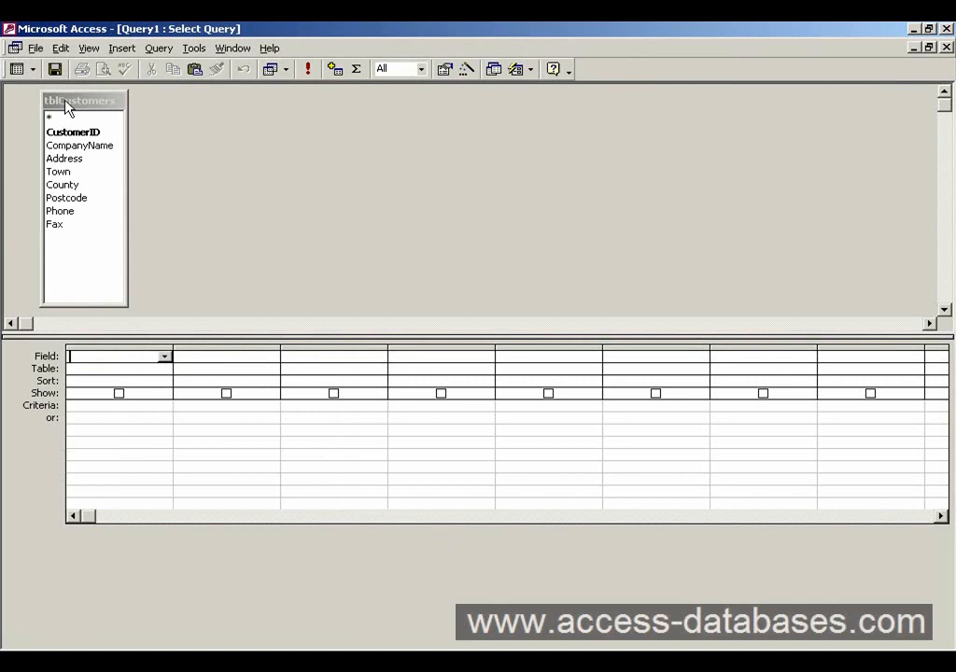
pyautogui.moveTo(72, 115)
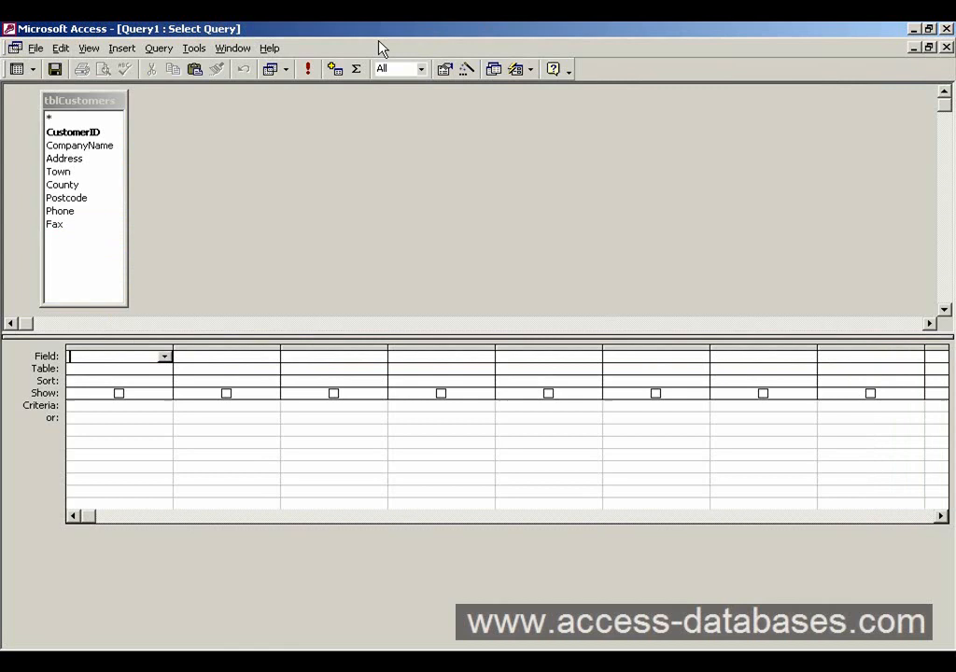
pyautogui.moveTo(103, 148)
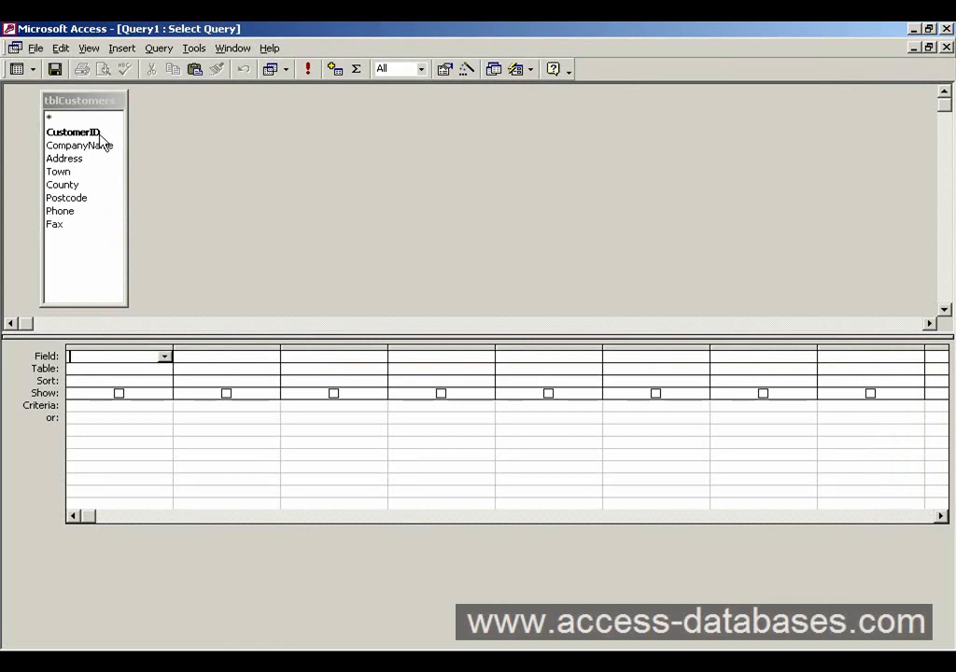
pyautogui.click(84, 134)
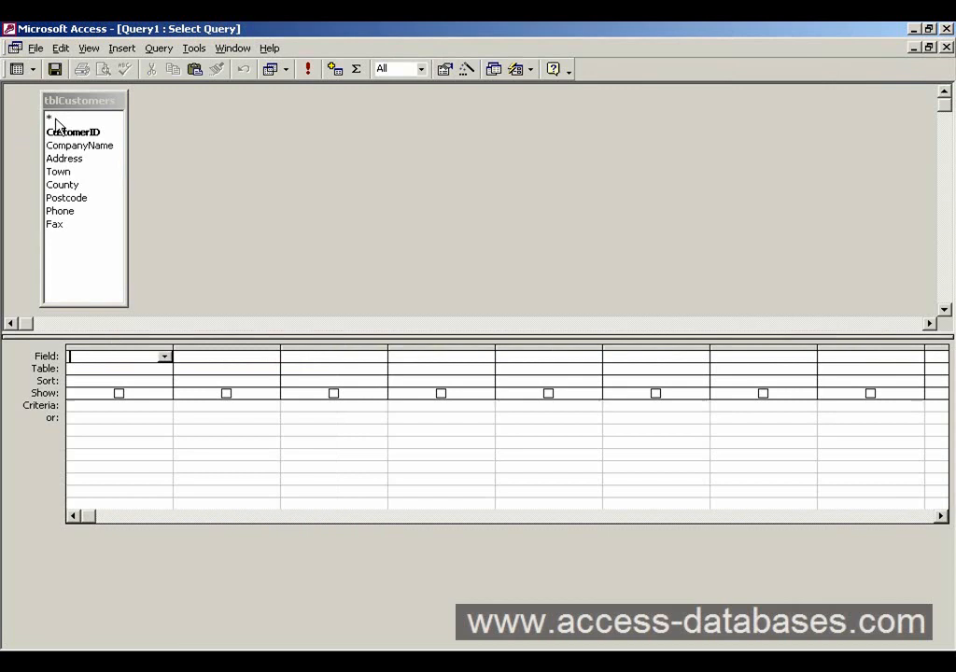
pyautogui.doubleClick(49, 118)
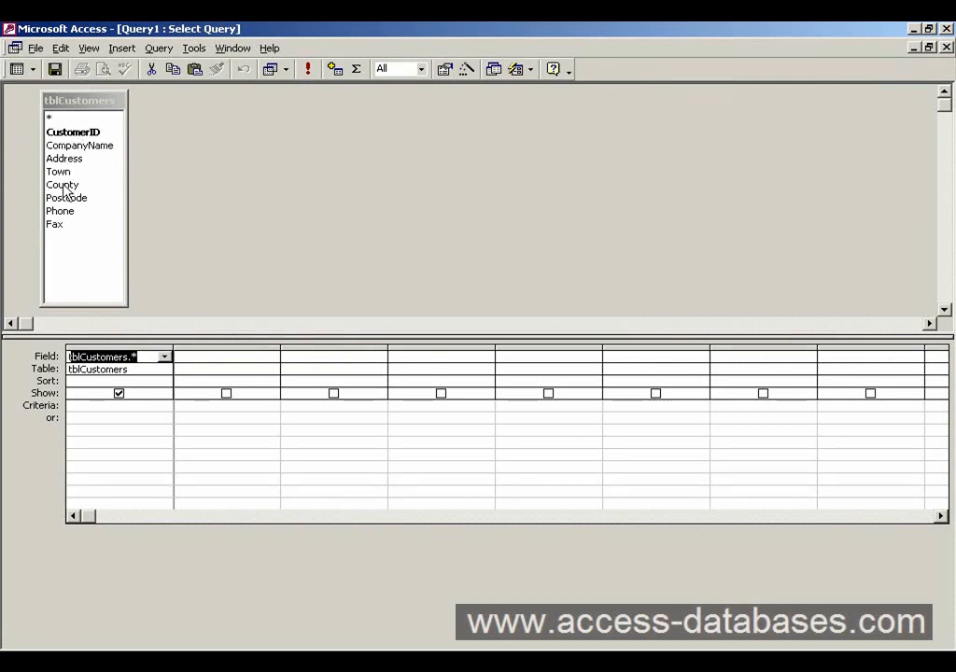
pyautogui.moveTo(58, 231)
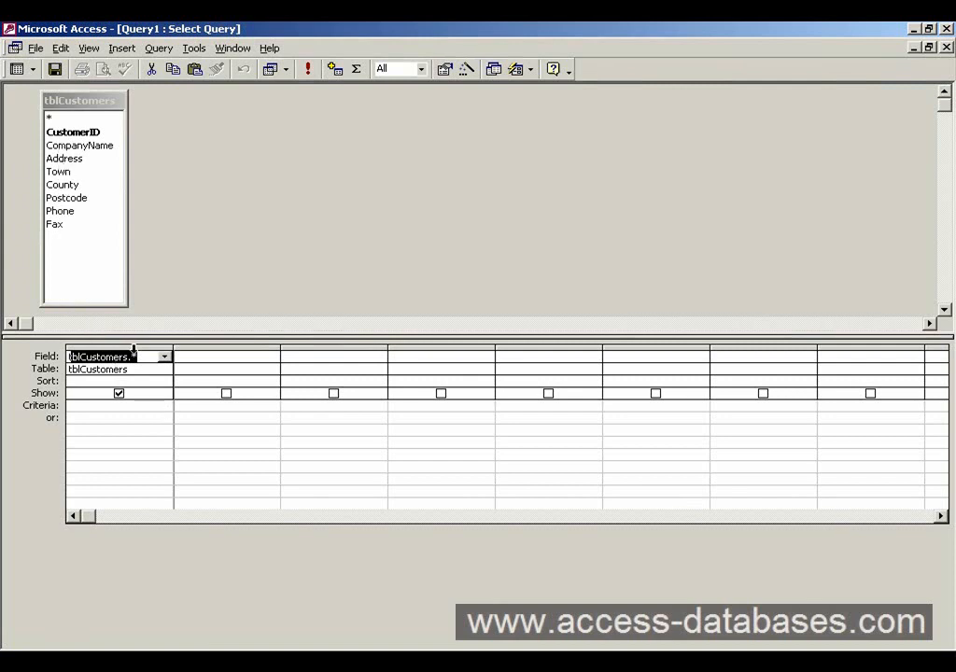
pyautogui.click(118, 356)
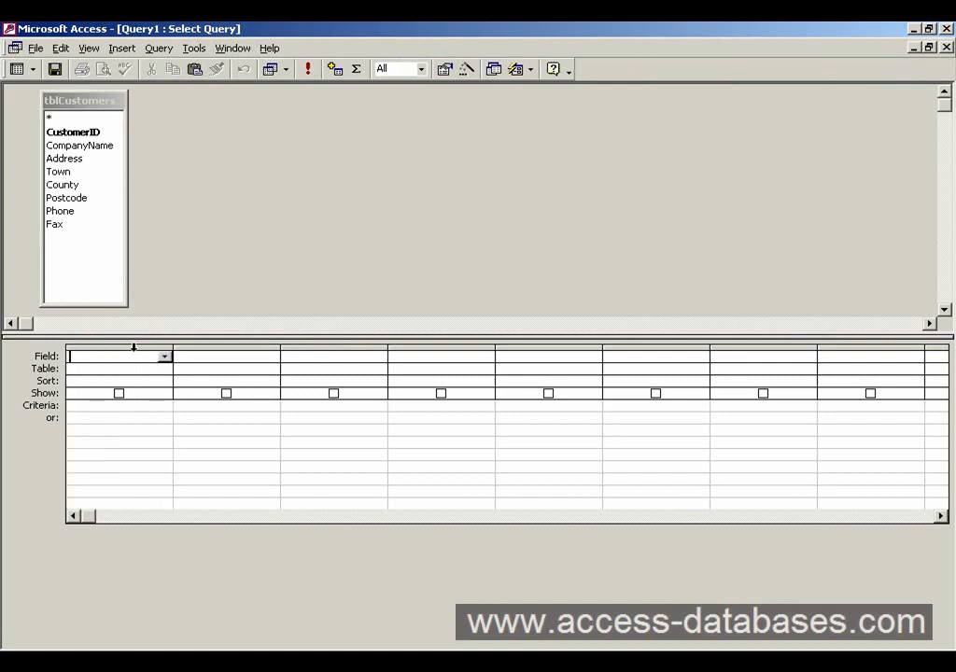
pyautogui.moveTo(58, 134)
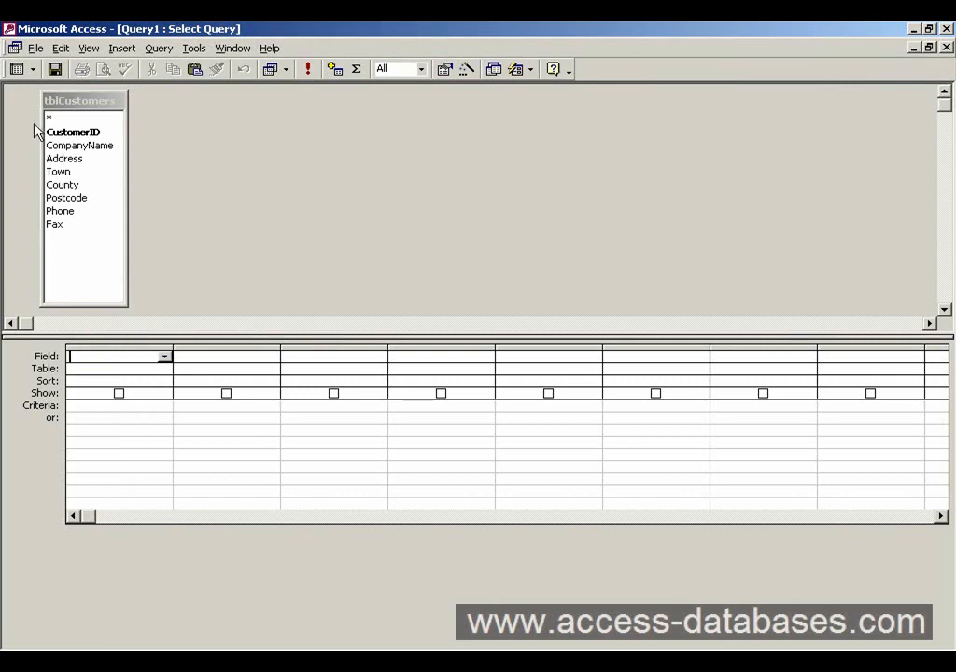
pyautogui.moveTo(85, 112)
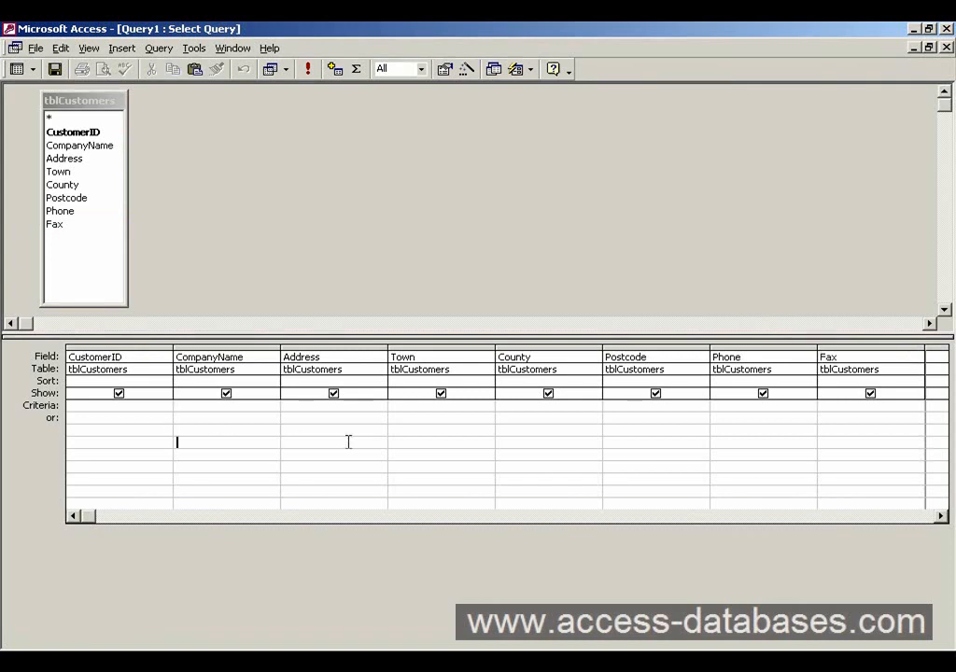
pyautogui.moveTo(499, 470)
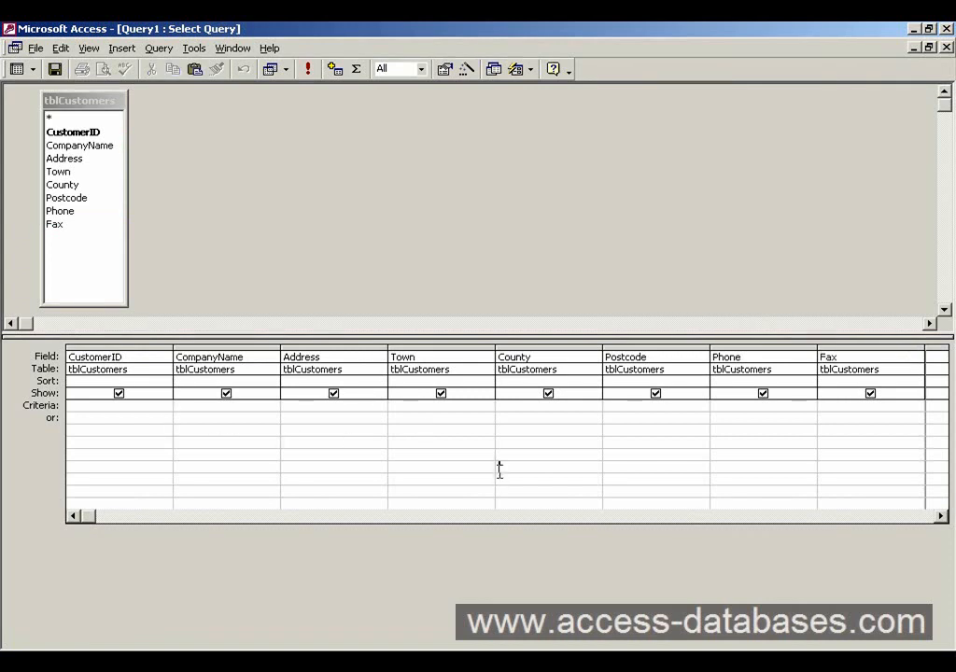
pyautogui.moveTo(496, 467)
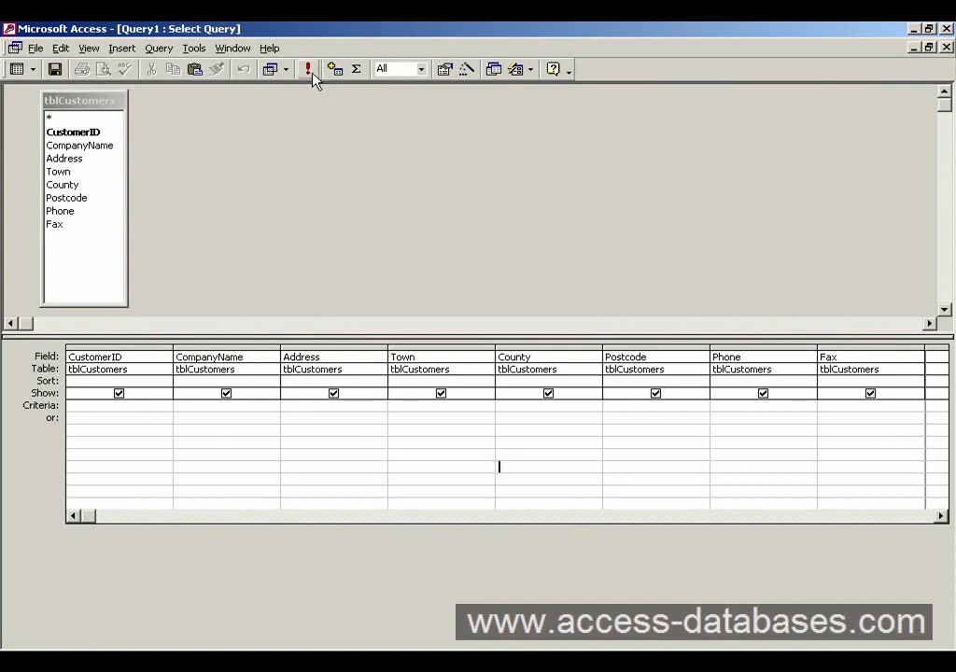
pyautogui.moveTo(309, 68)
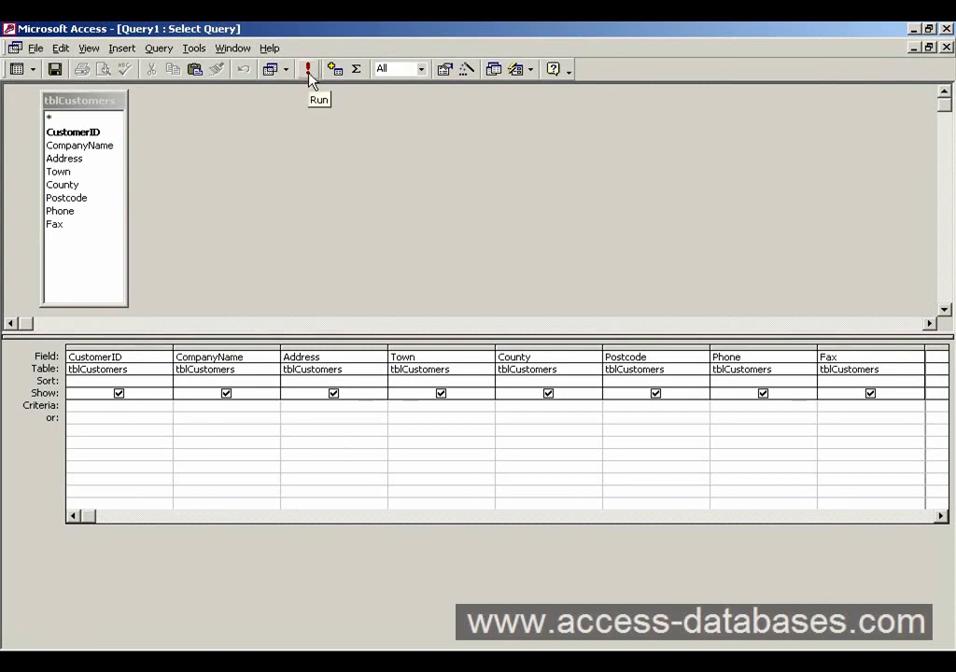
# Run the query to list all eight customers, widen Address, then return to Design View.
pyautogui.click(308, 68)
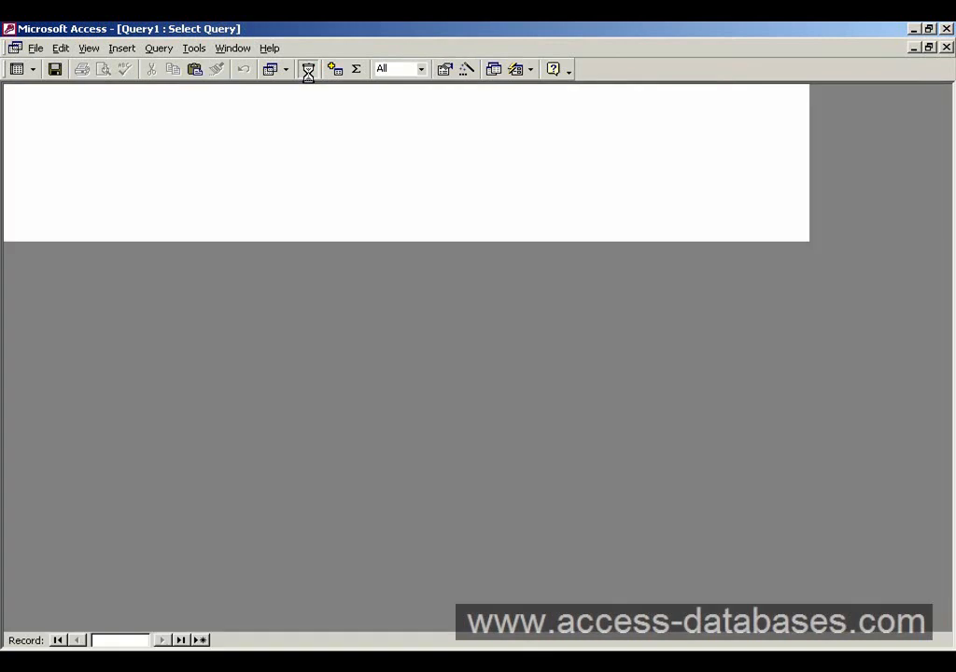
pyautogui.click(306, 69)
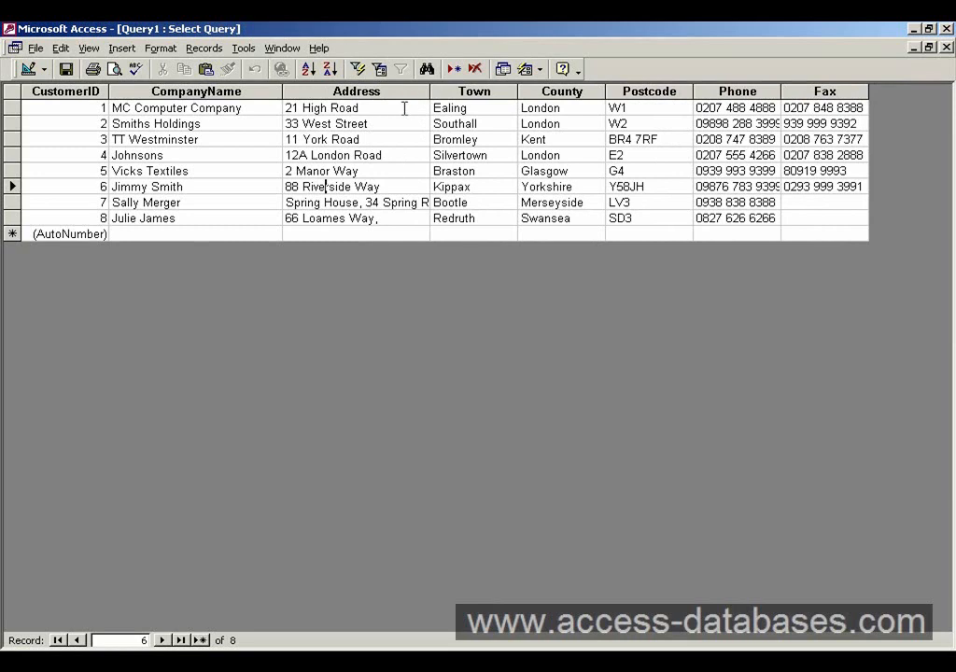
pyautogui.moveTo(429, 91)
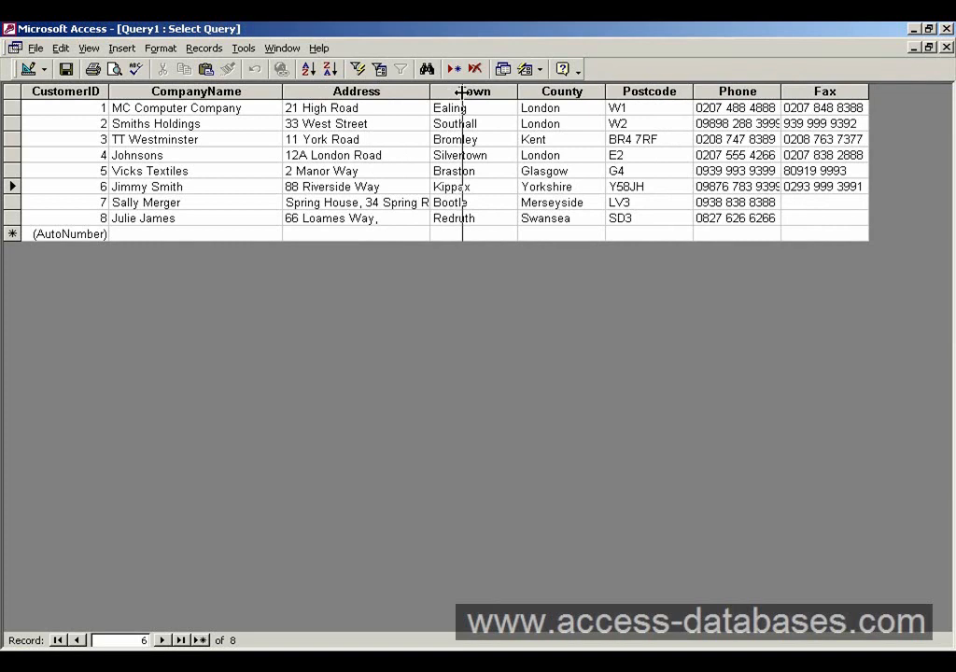
pyautogui.moveTo(428, 90); pyautogui.dragTo(462, 91)
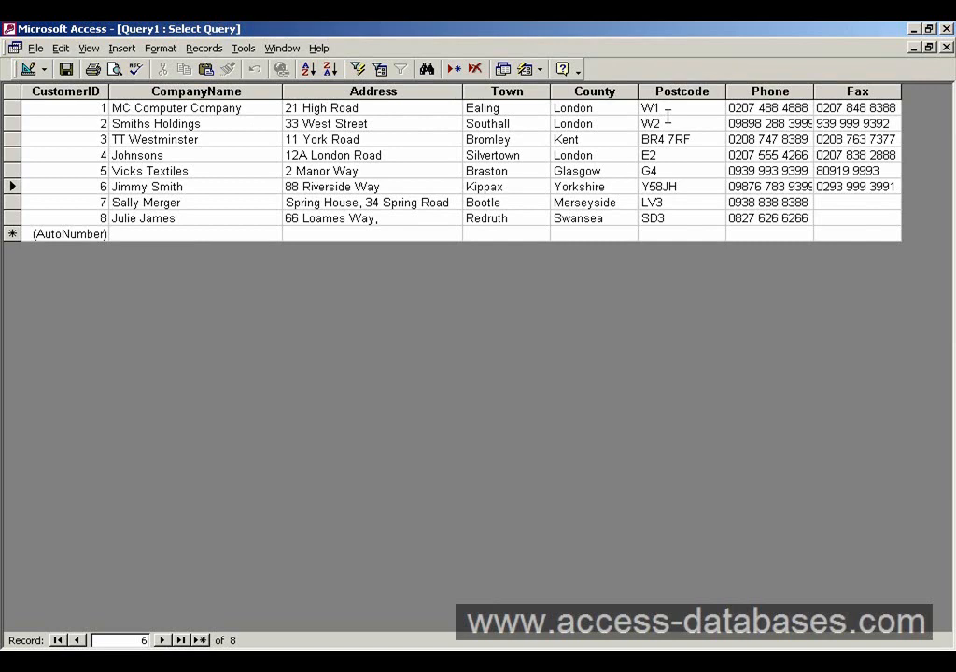
pyautogui.click(574, 124)
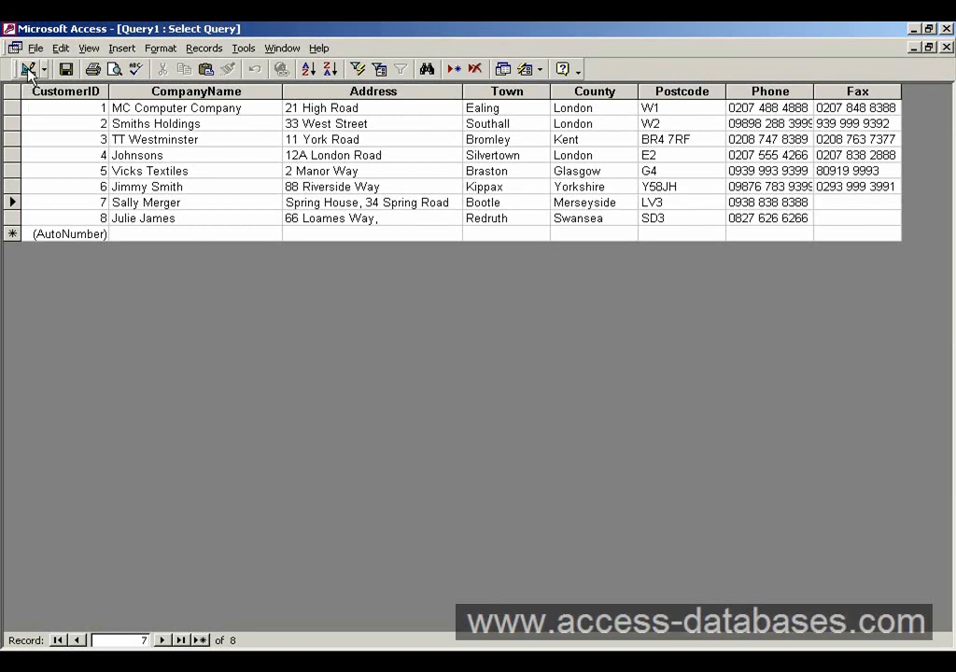
pyautogui.moveTo(26, 70)
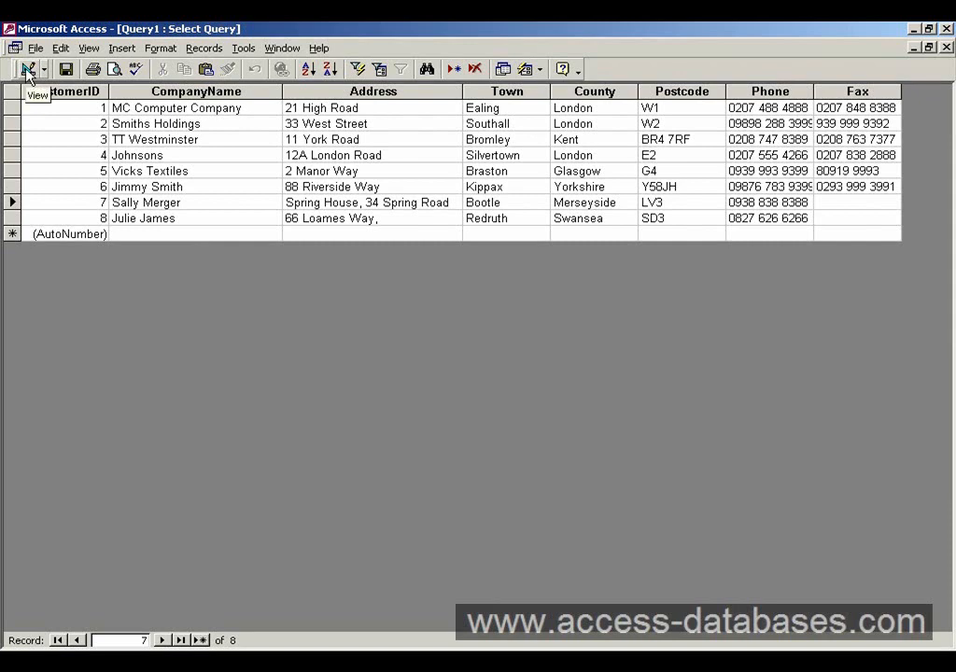
pyautogui.click(27, 69)
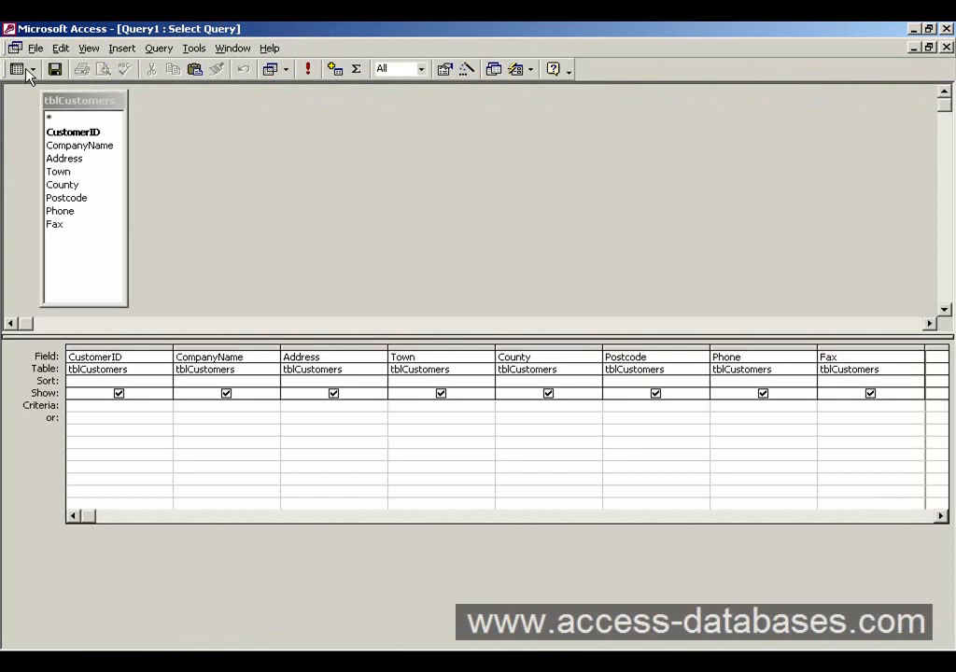
pyautogui.moveTo(58, 309)
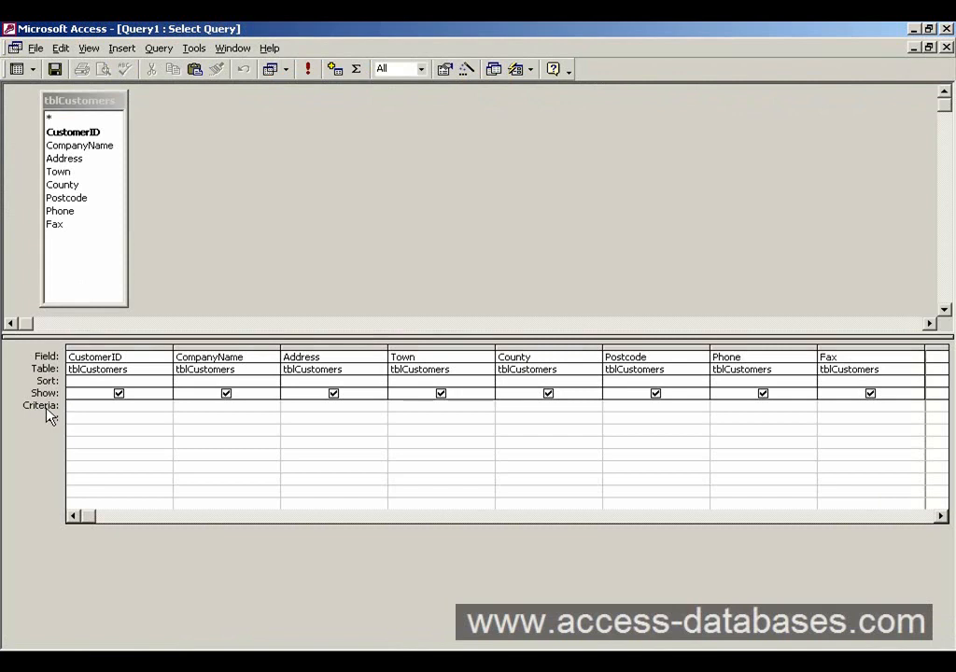
# Enter 'london' as the criterion under the County field.
pyautogui.click(103, 418)
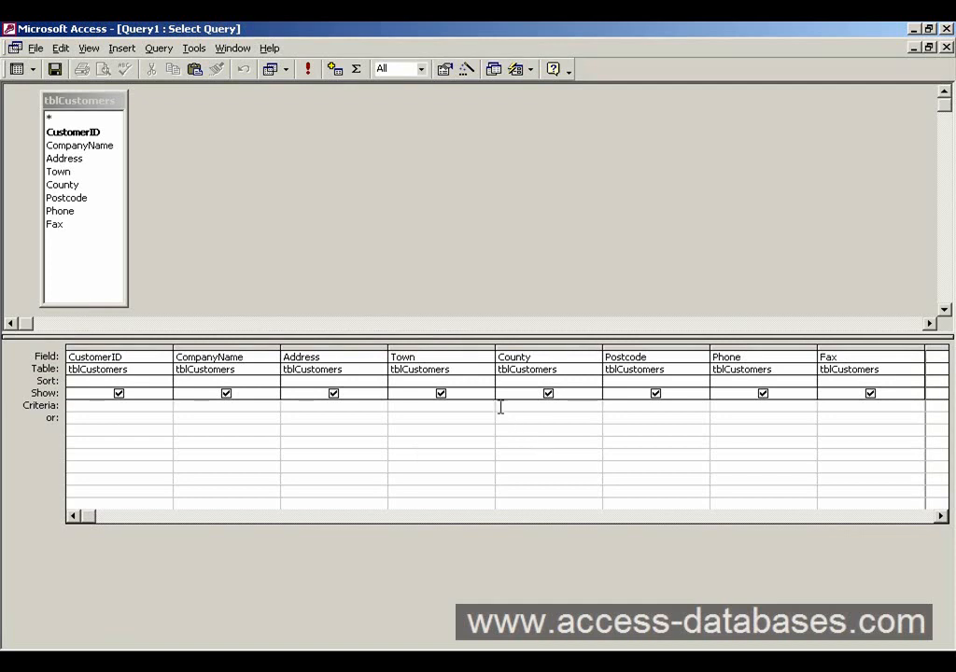
pyautogui.moveTo(523, 351)
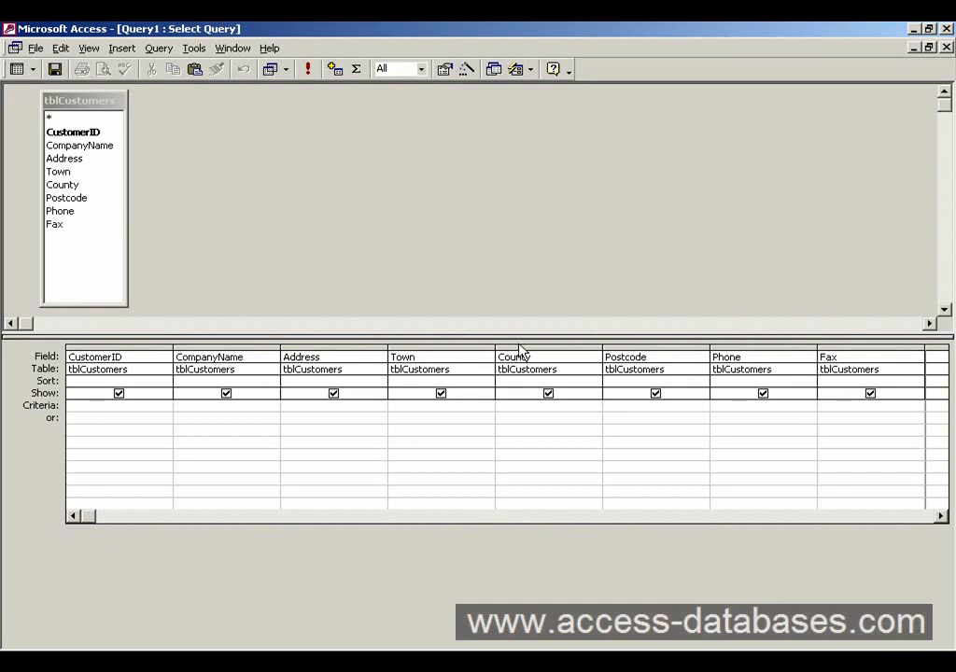
pyautogui.click(548, 356)
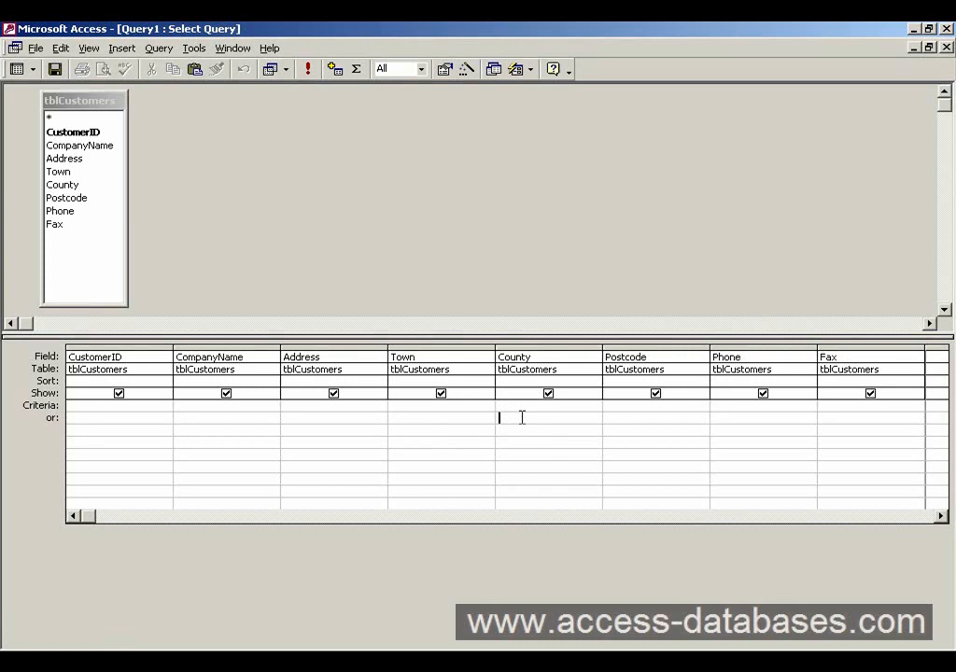
pyautogui.write('london')
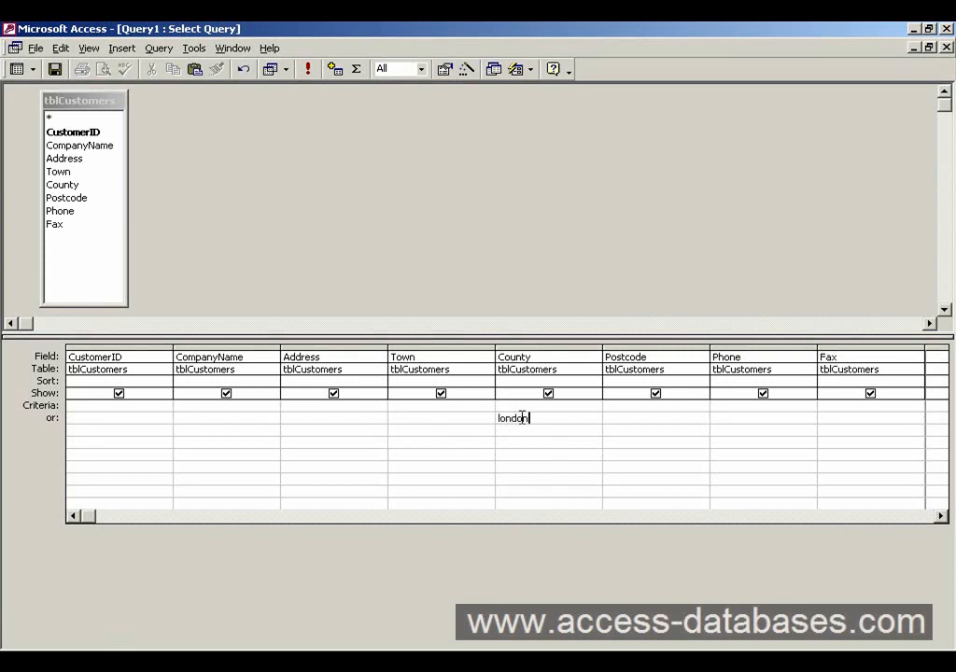
pyautogui.press('Enter')
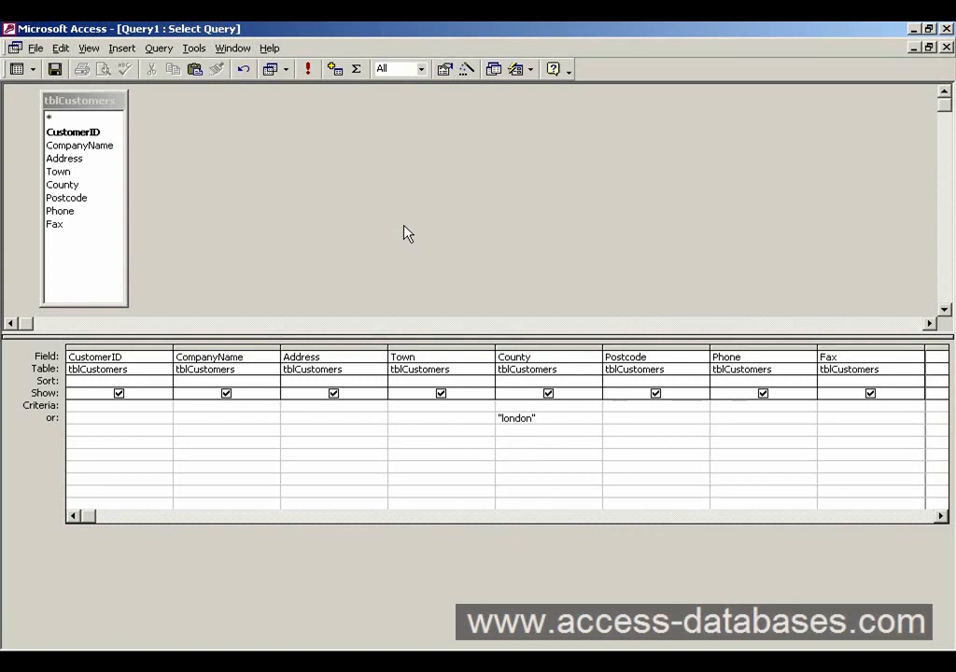
pyautogui.moveTo(313, 105)
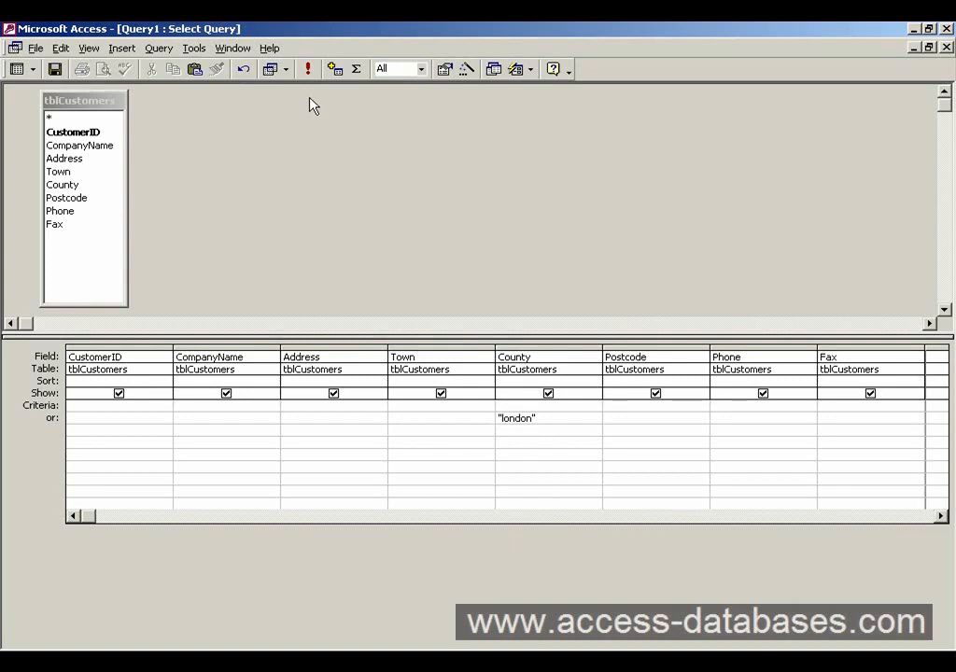
pyautogui.moveTo(304, 80)
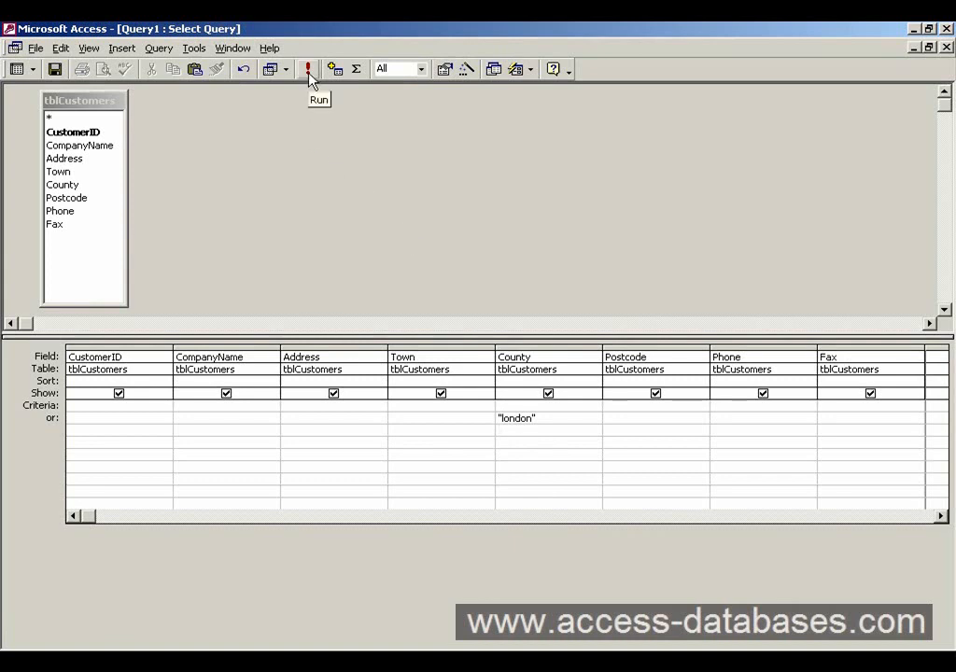
pyautogui.click(307, 68)
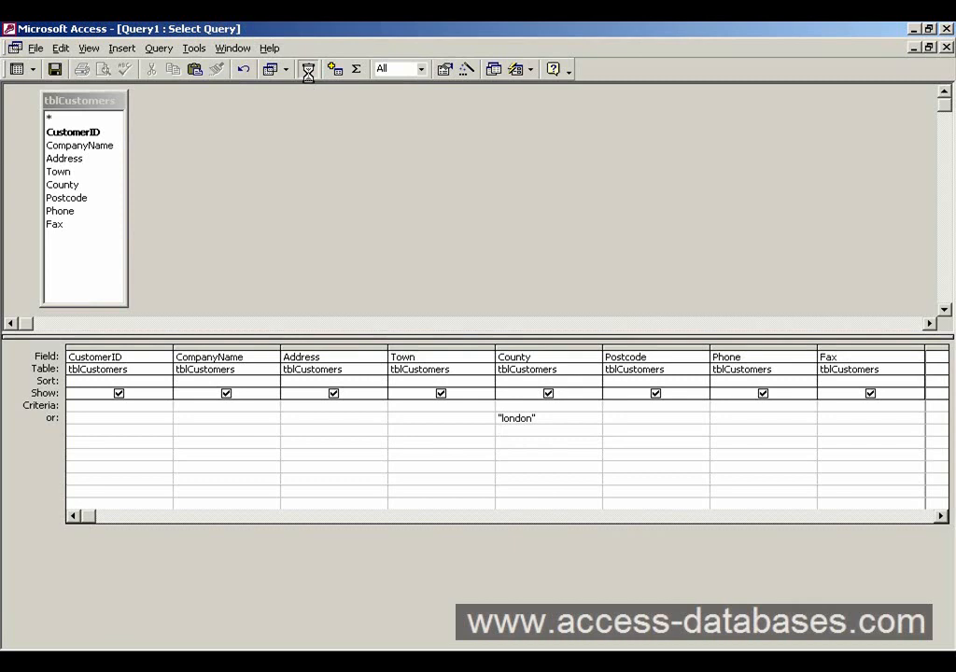
pyautogui.click(308, 69)
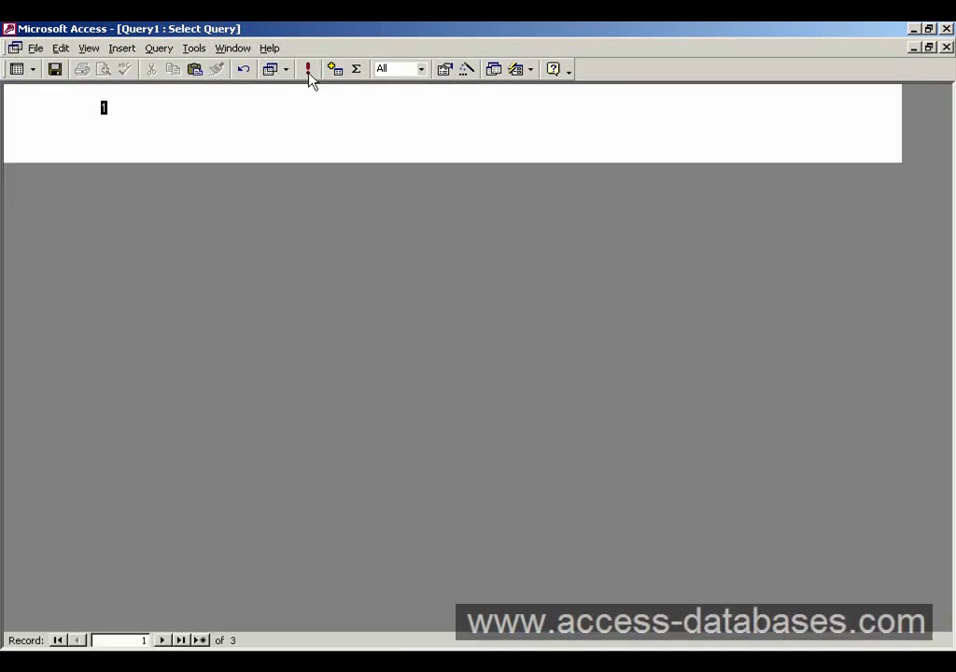
pyautogui.click(307, 69)
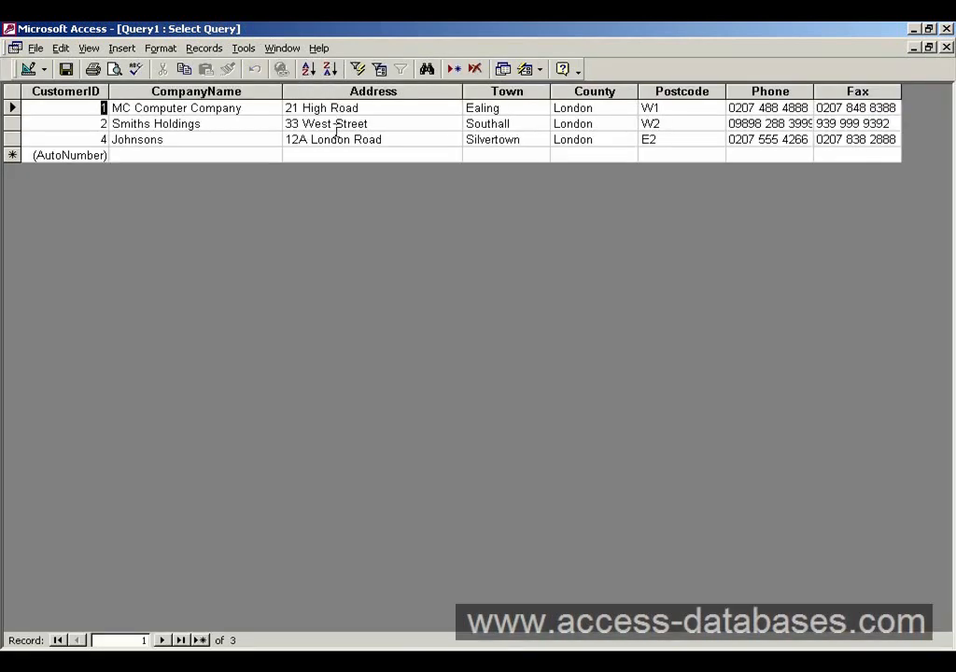
pyautogui.moveTo(331, 123)
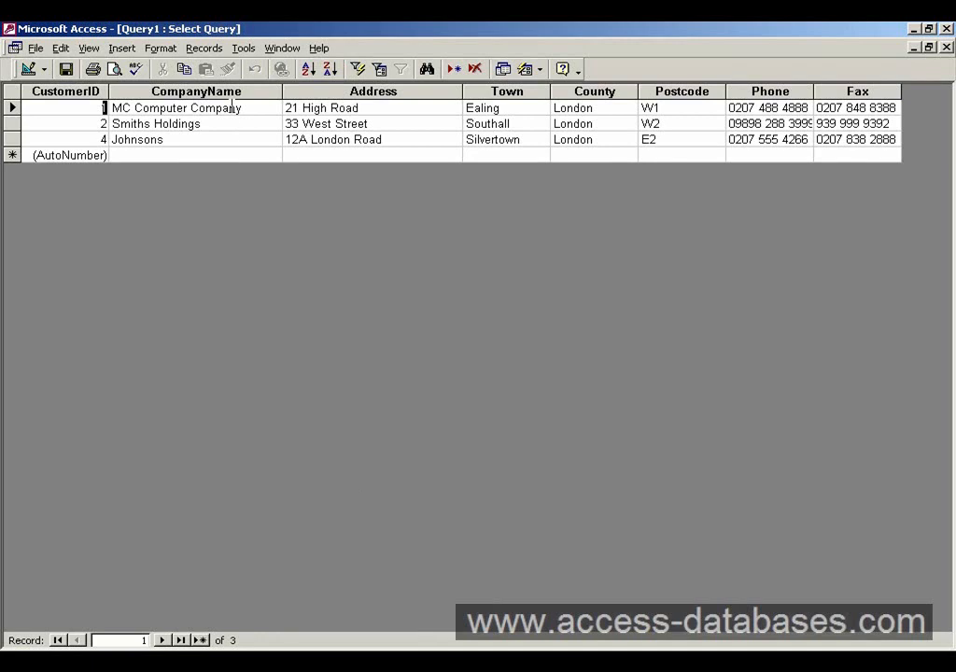
pyautogui.click(191, 92)
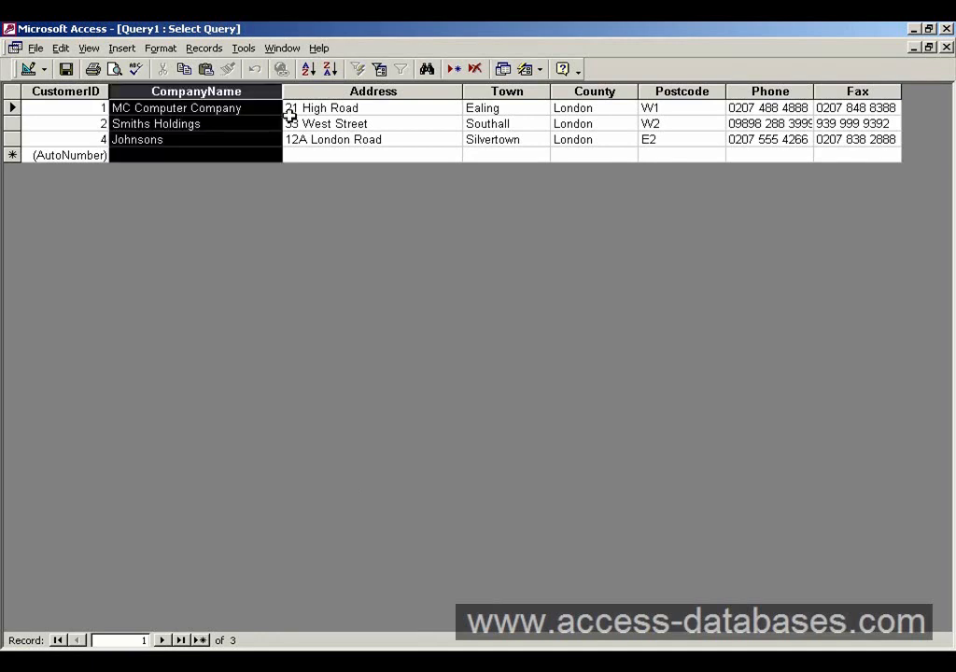
pyautogui.click(595, 91)
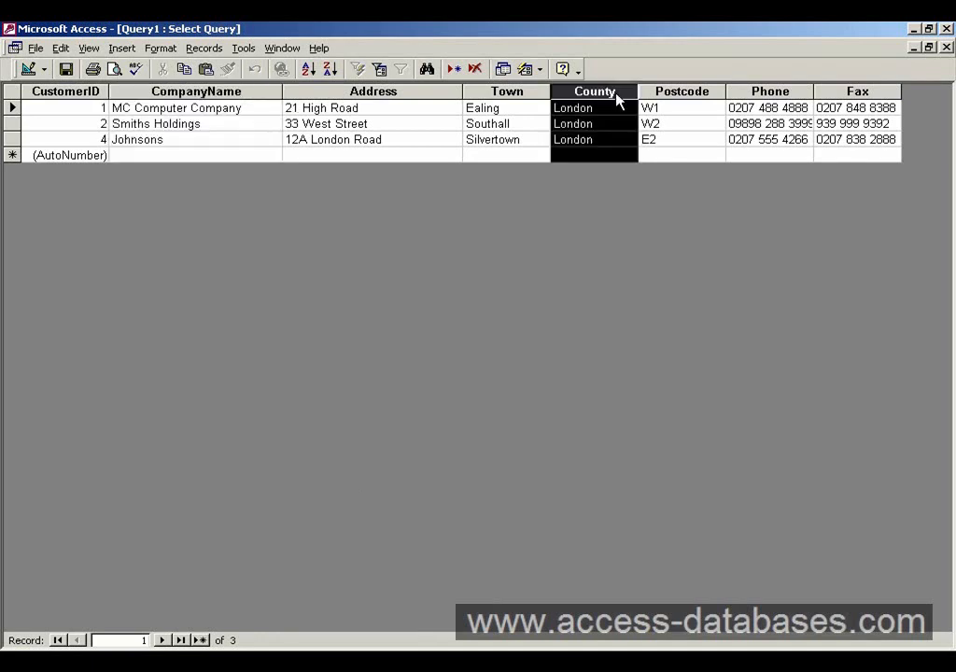
pyautogui.click(600, 108)
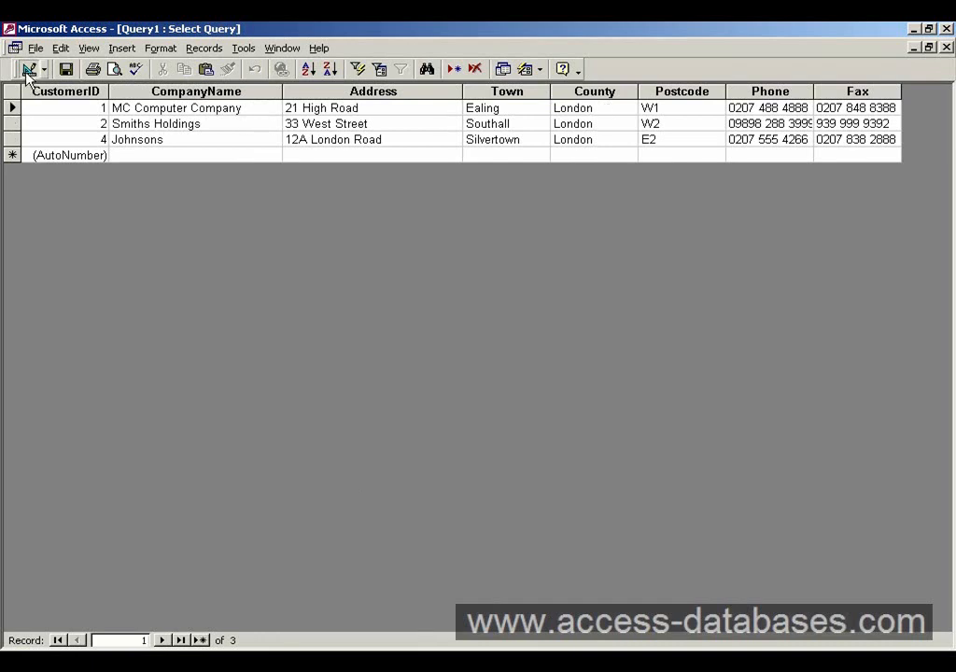
pyautogui.click(25, 70)
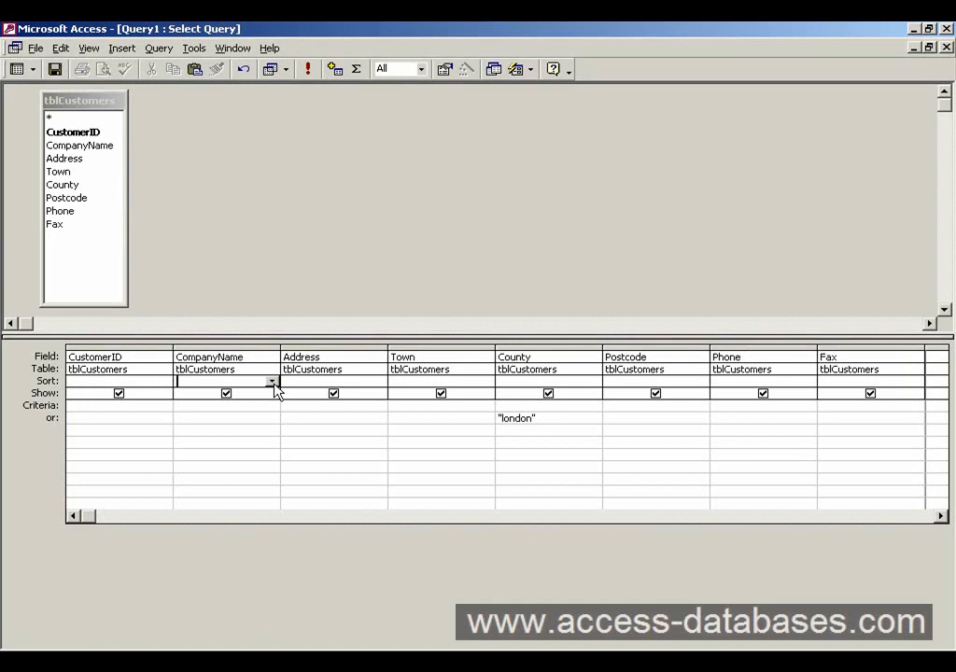
# Set CompanyName to sort Ascending and run it to list the three London customers alphabetically.
pyautogui.click(271, 380)
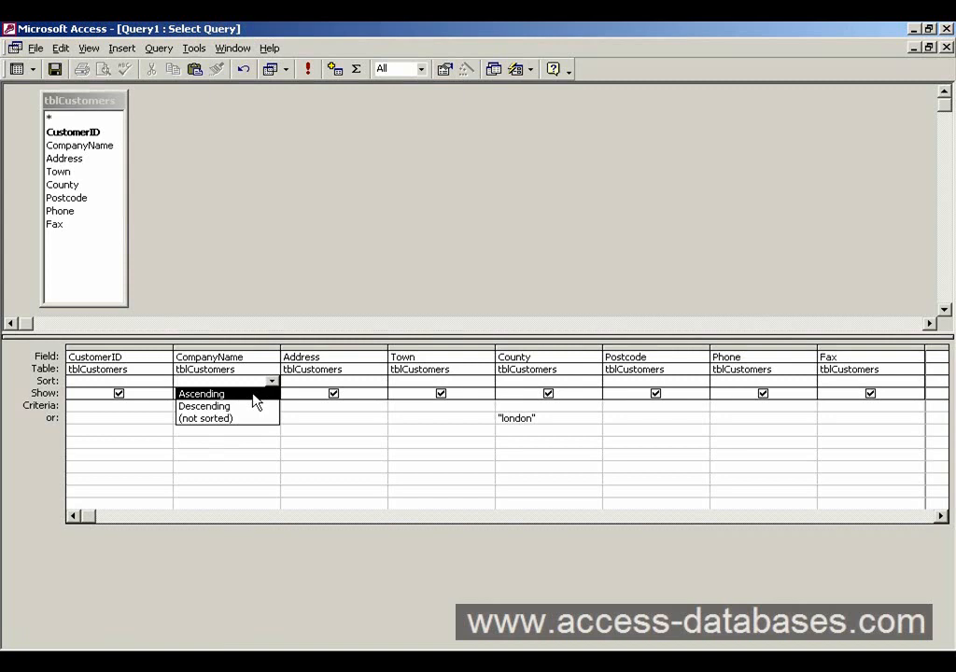
pyautogui.click(200, 393)
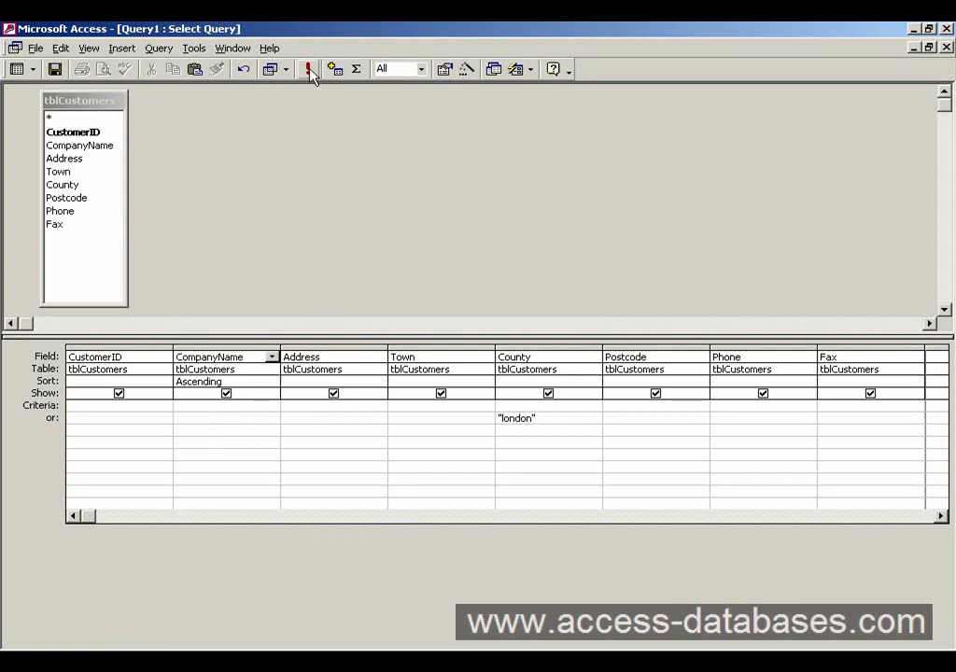
pyautogui.click(309, 69)
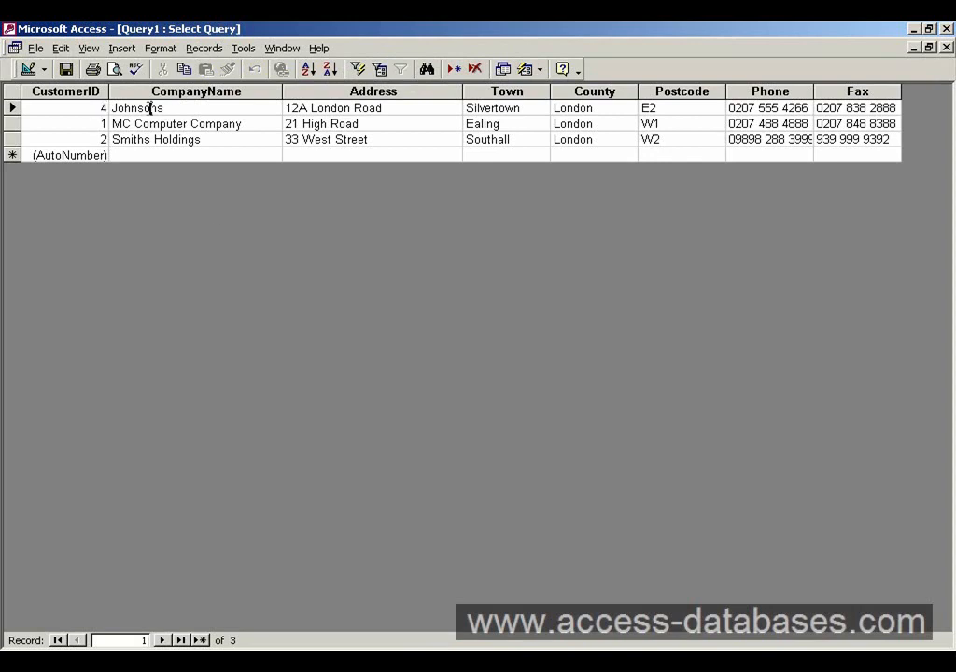
pyautogui.click(537, 123)
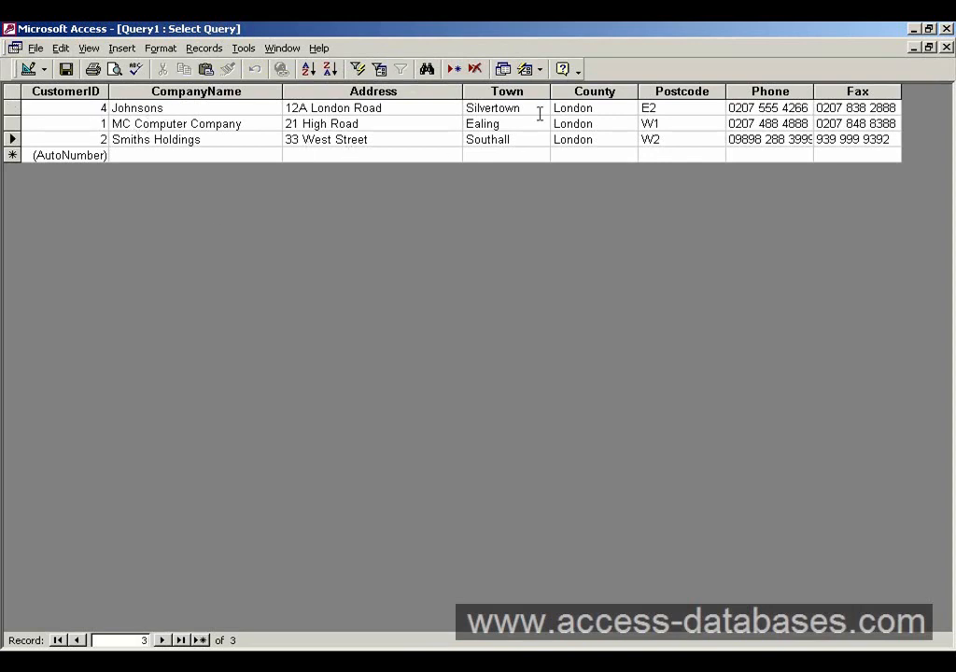
pyautogui.click(585, 123)
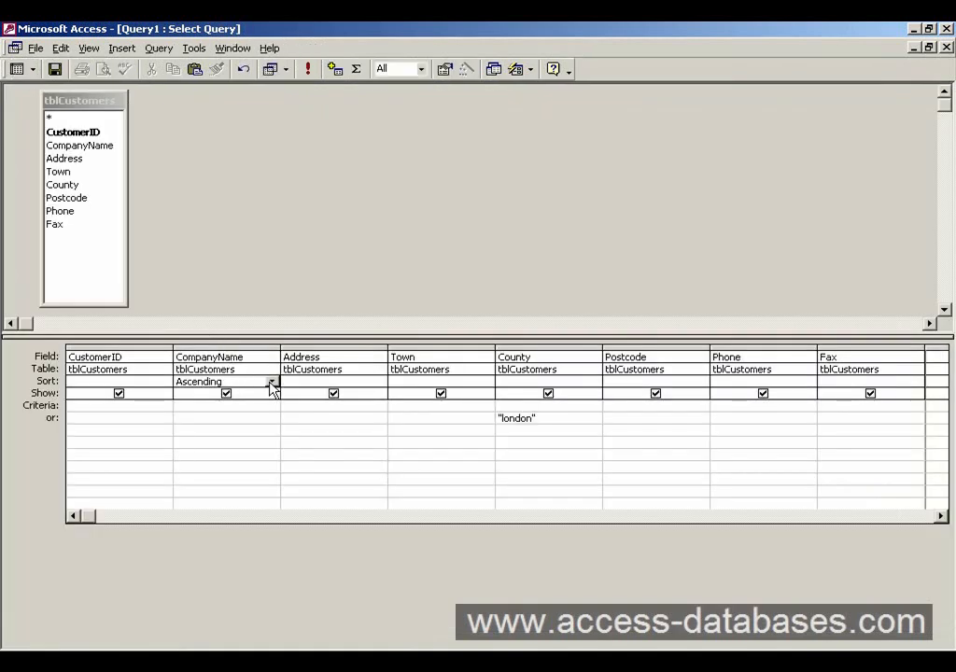
# Change the CompanyName sort to Descending, check the results, and return to design.
pyautogui.click(271, 382)
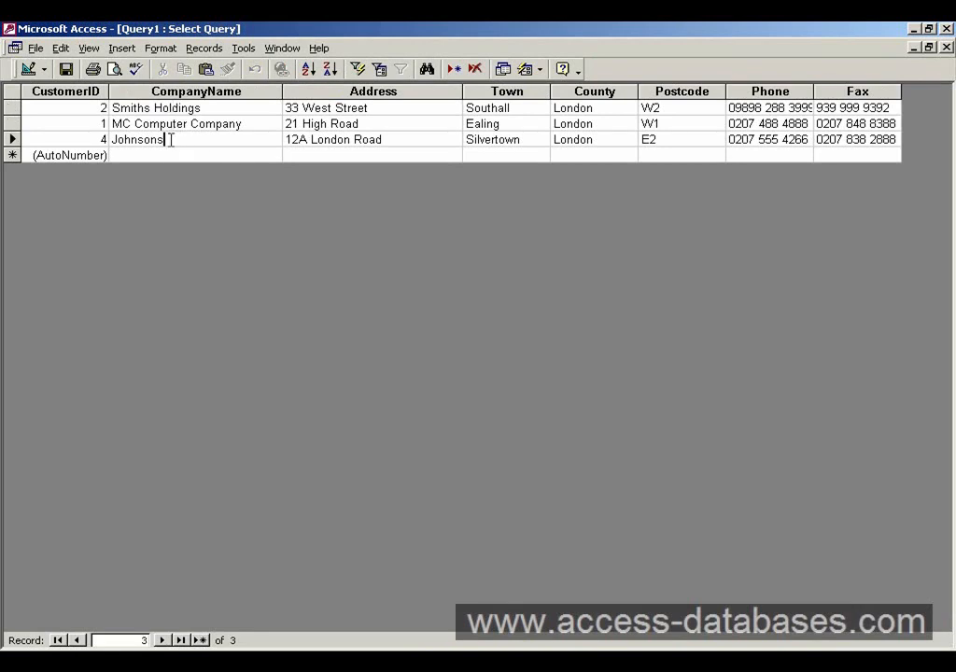
pyautogui.click(593, 123)
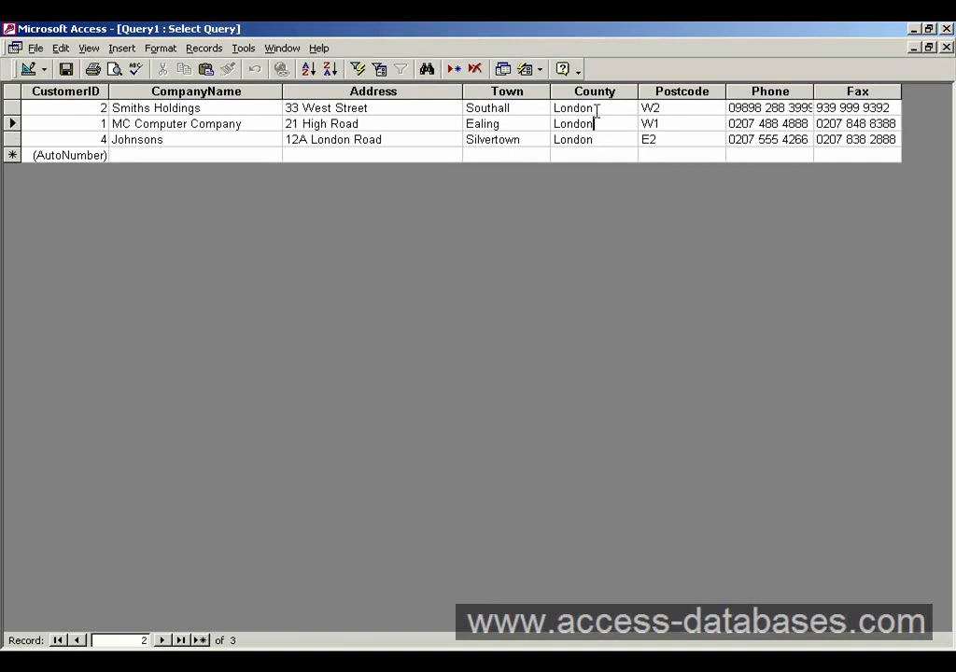
pyautogui.click(586, 139)
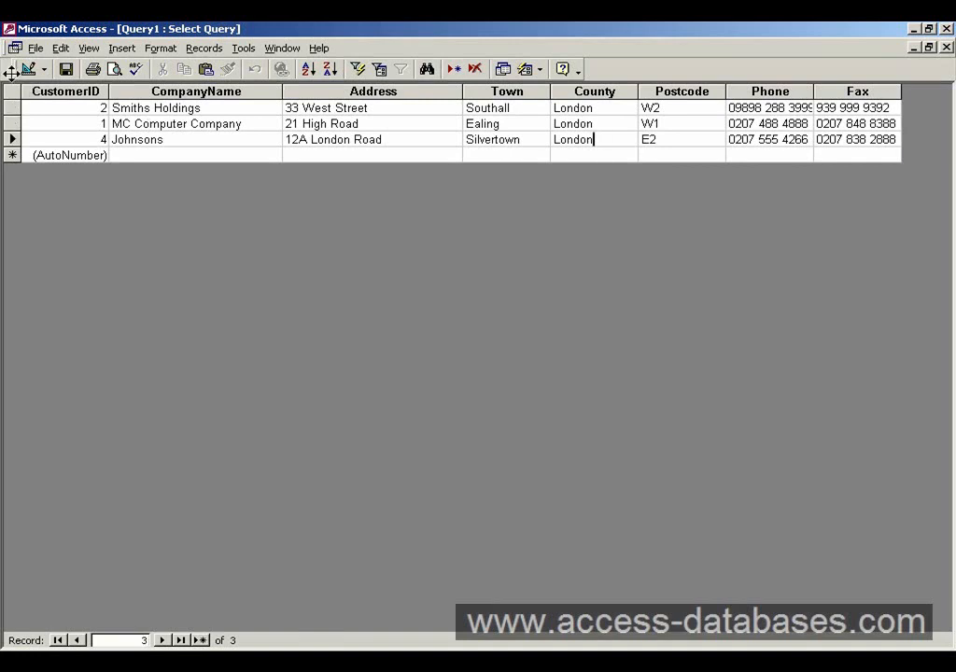
pyautogui.click(24, 68)
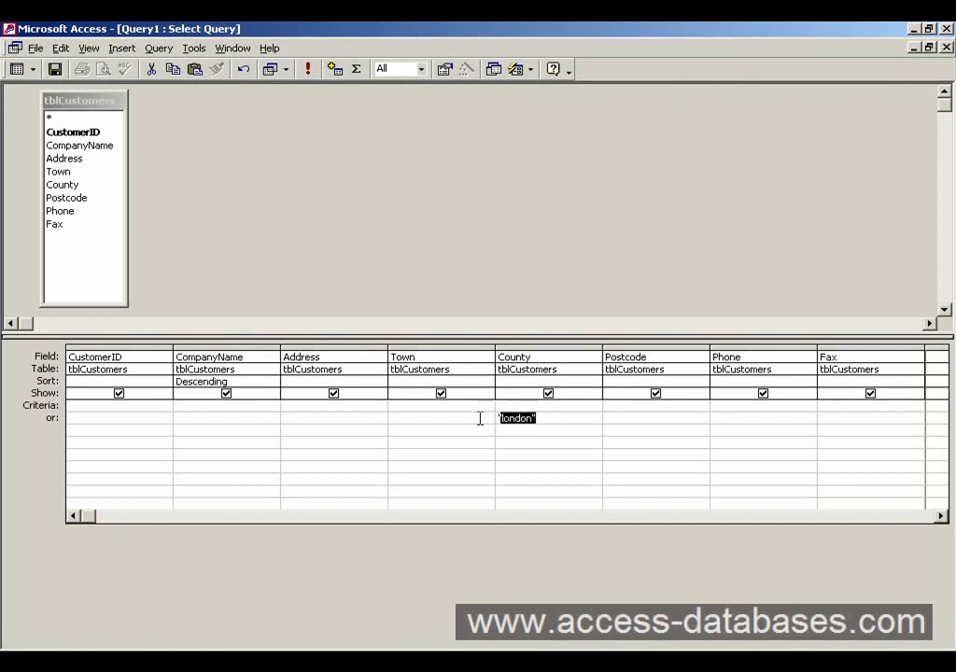
pyautogui.moveTo(443, 419)
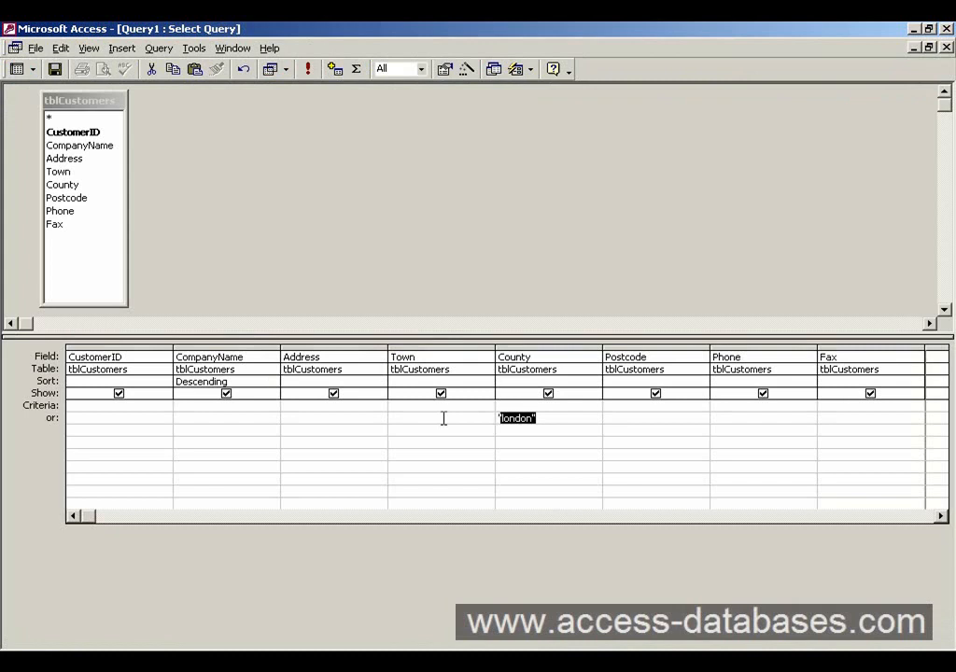
# Delete the 'london' County criterion and rerun to list all eight customers descending.
pyautogui.press('Delete')
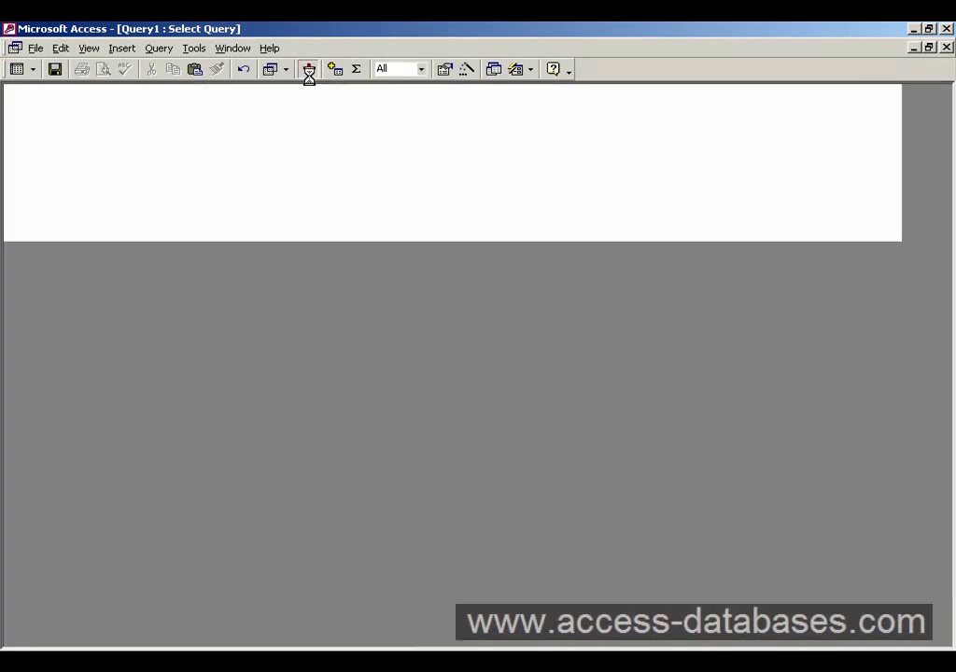
pyautogui.click(309, 69)
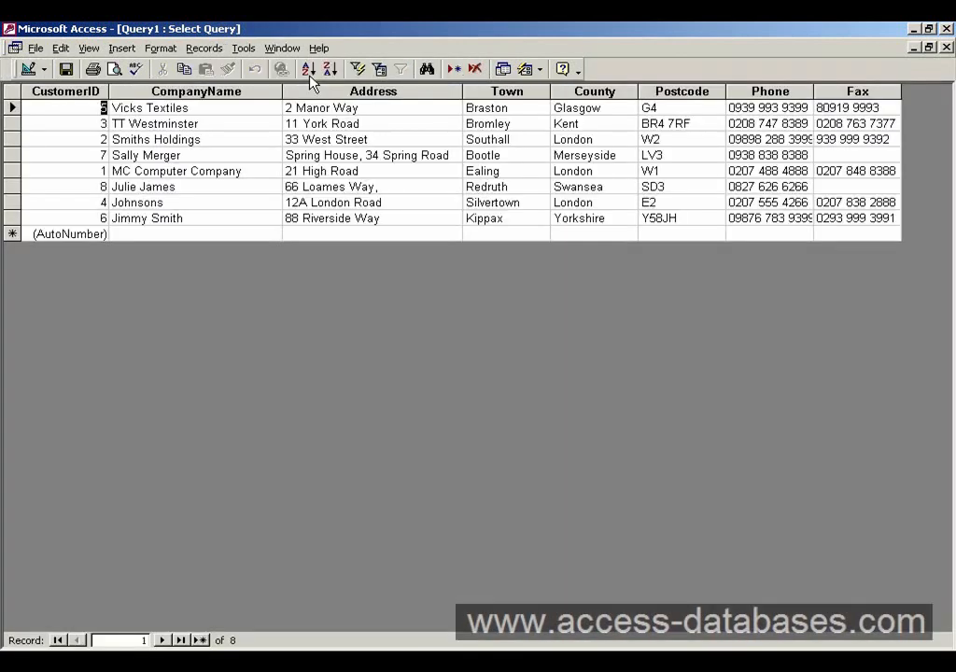